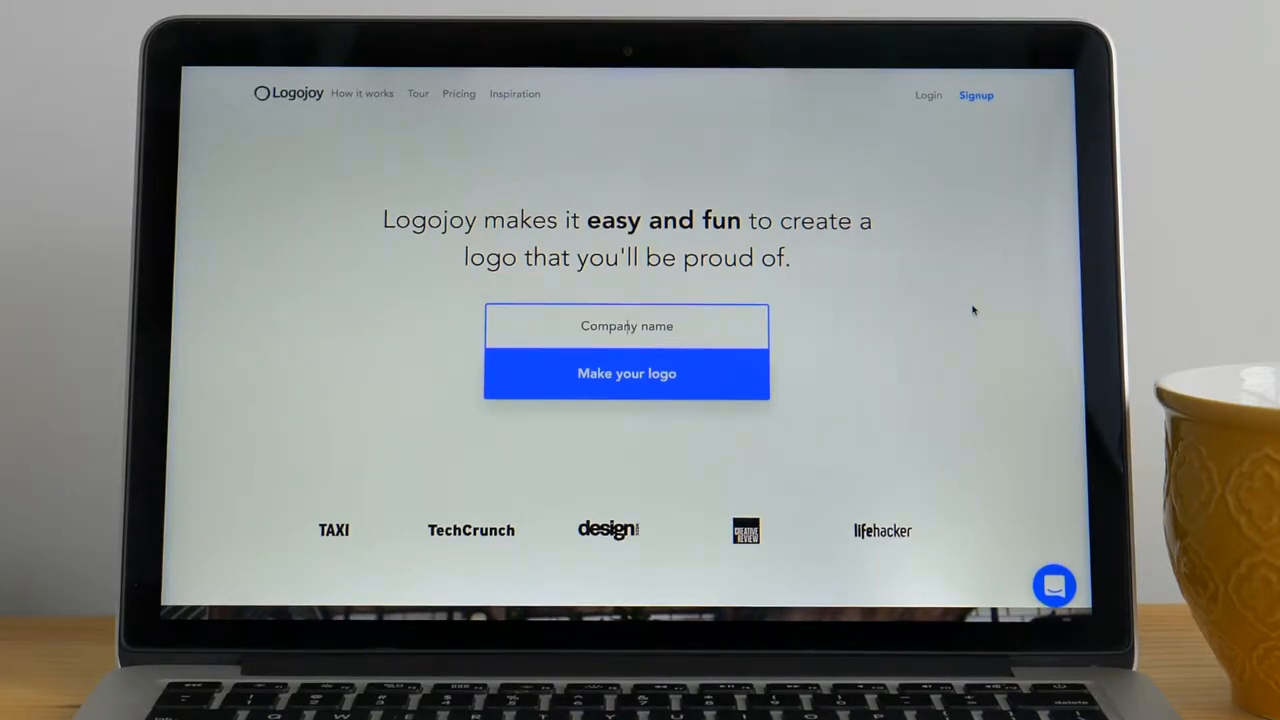
- Enter 'Lemon.Ade' as the company name from the suggestions and start making the logo
type("Lemo")
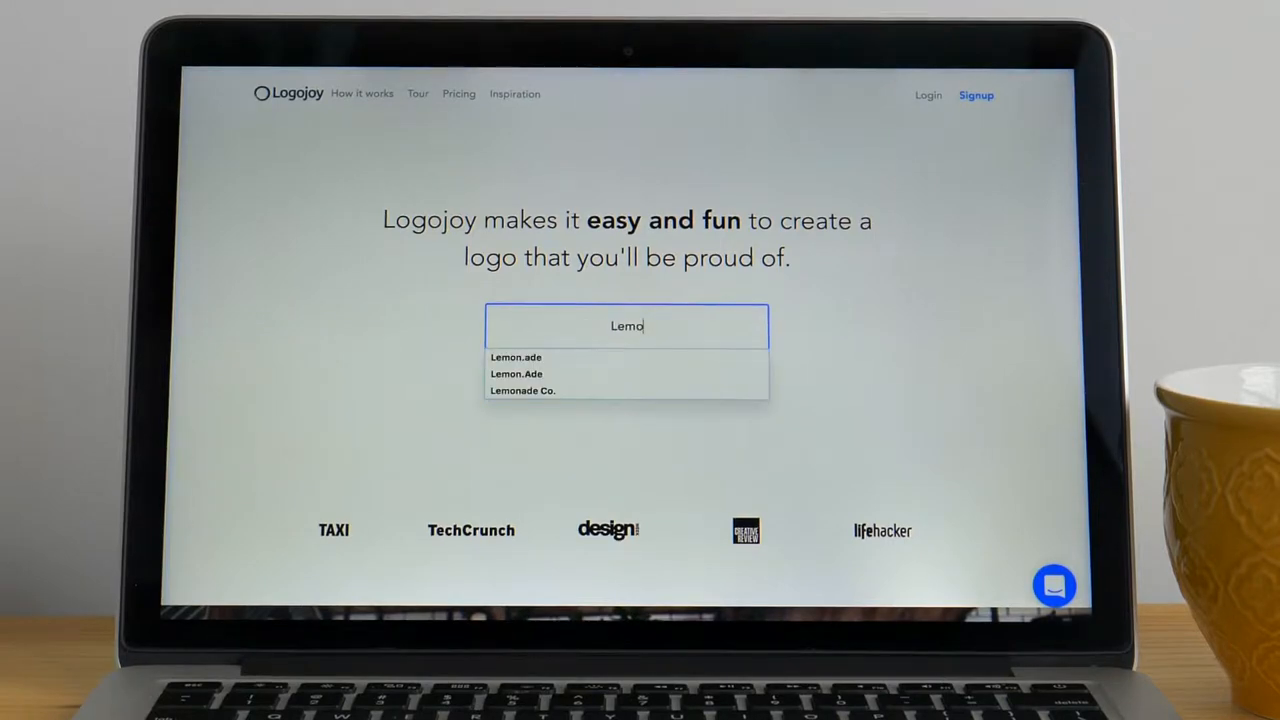
left_click(516, 373)
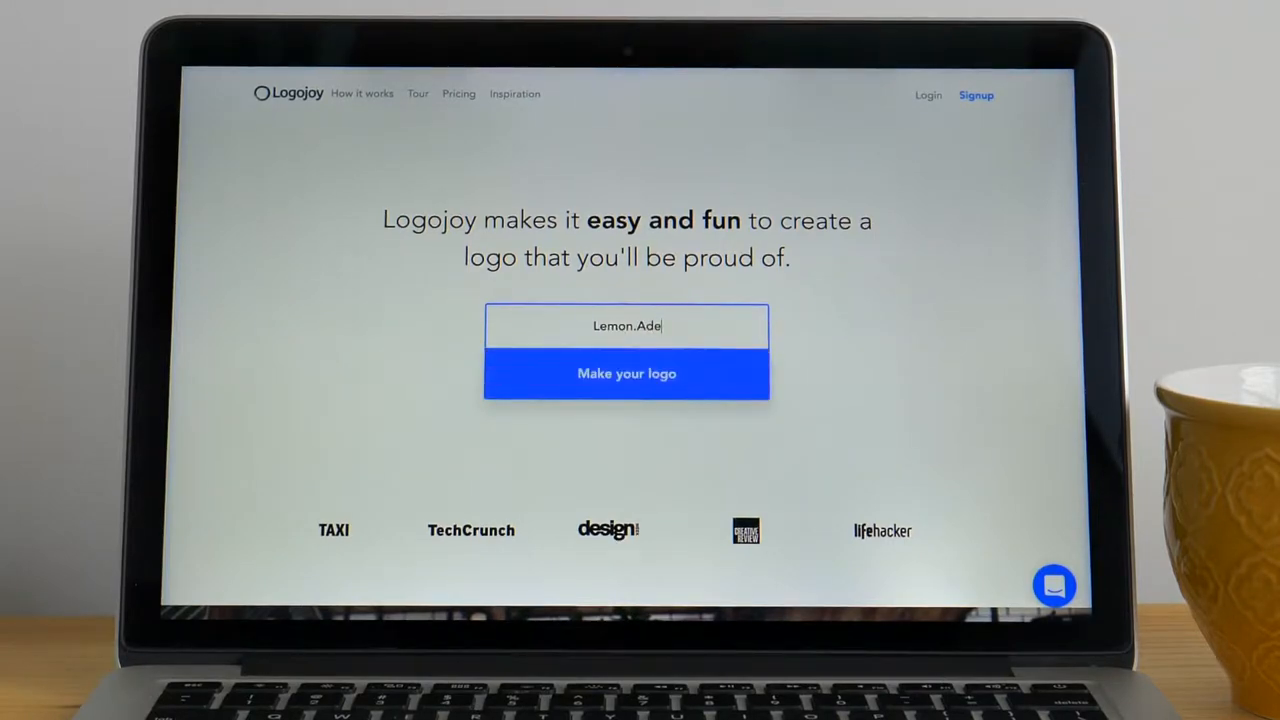
left_click(627, 373)
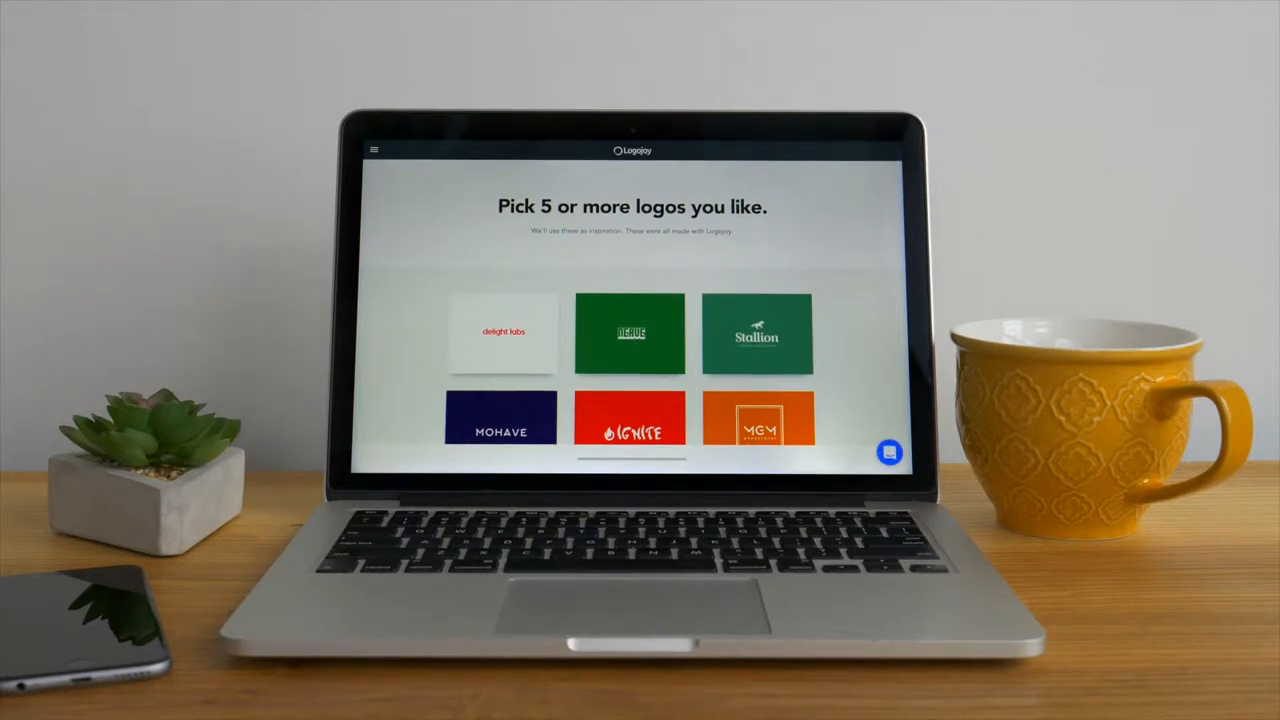
- Browse the inspiration logo grid, then proceed to the colour step
scroll("down", 3)
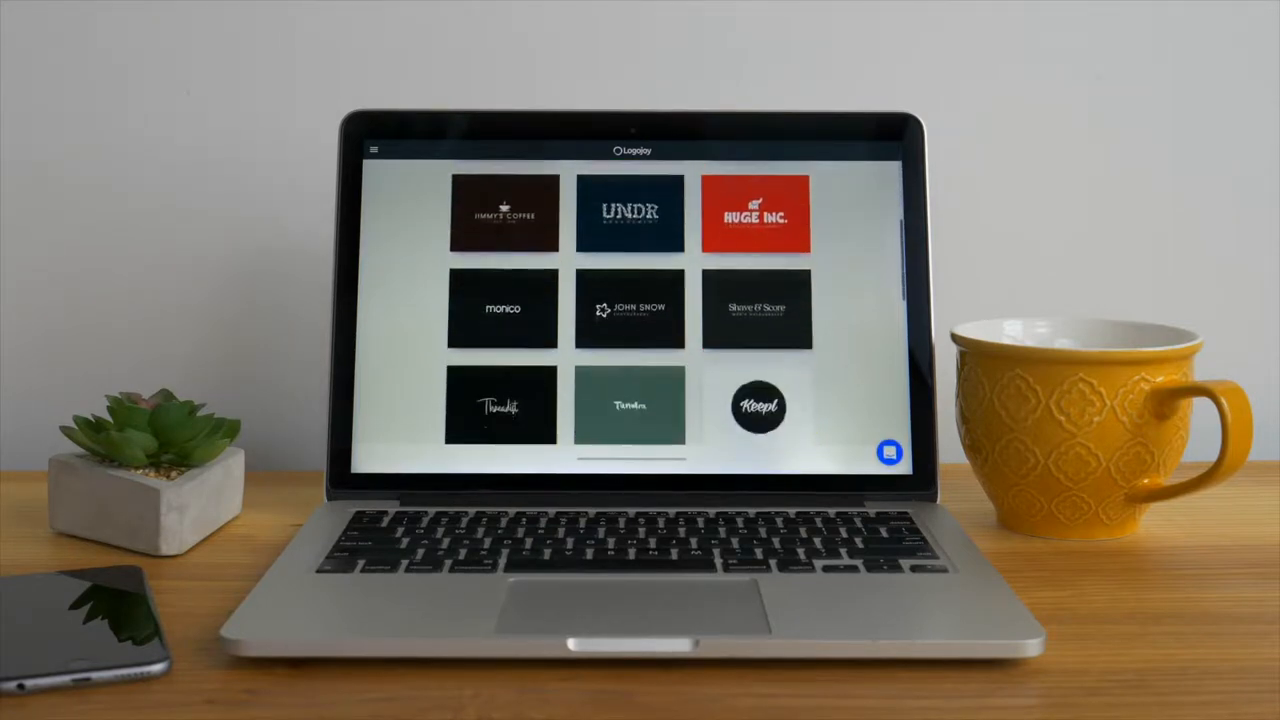
scroll("down", 3)
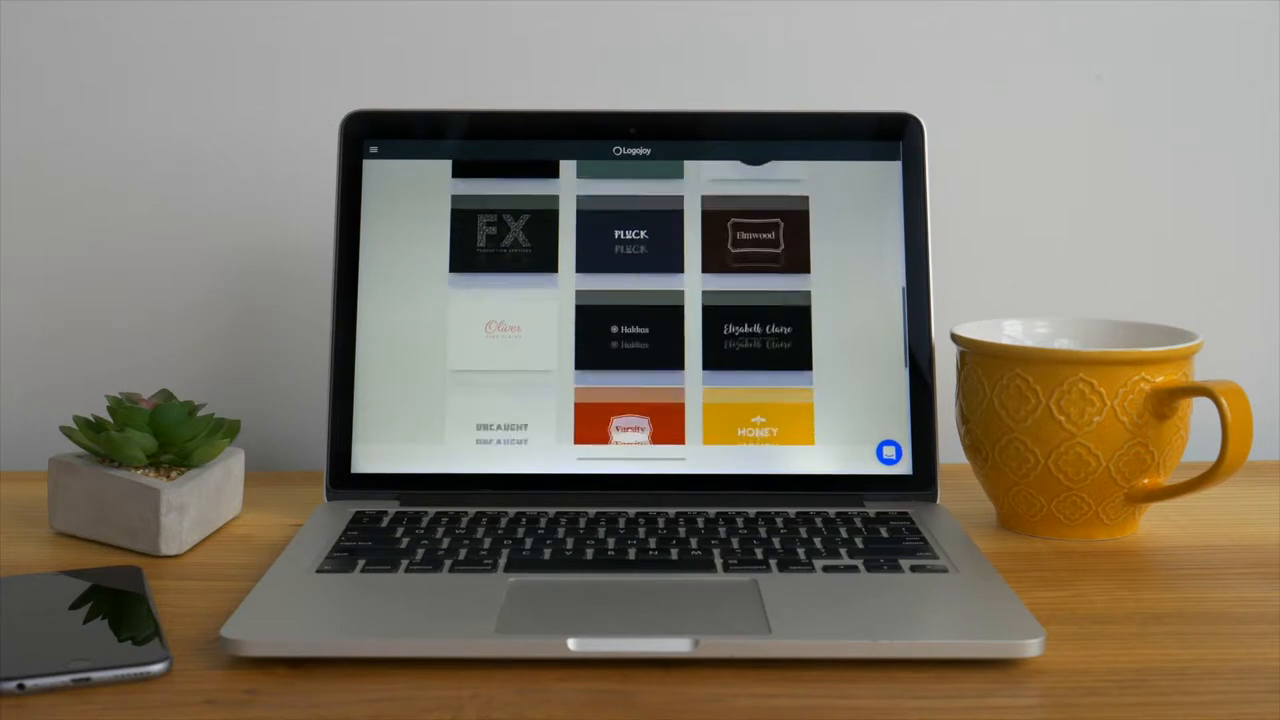
scroll("down", 3)
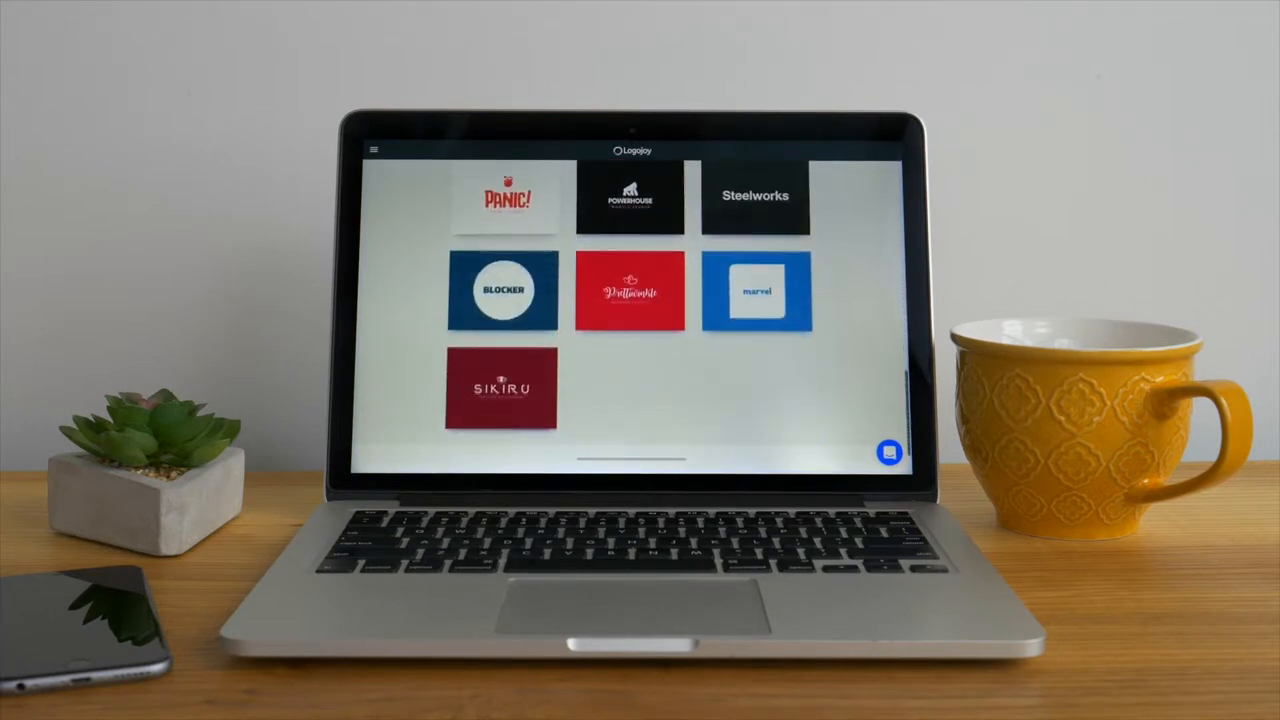
scroll("up", 3)
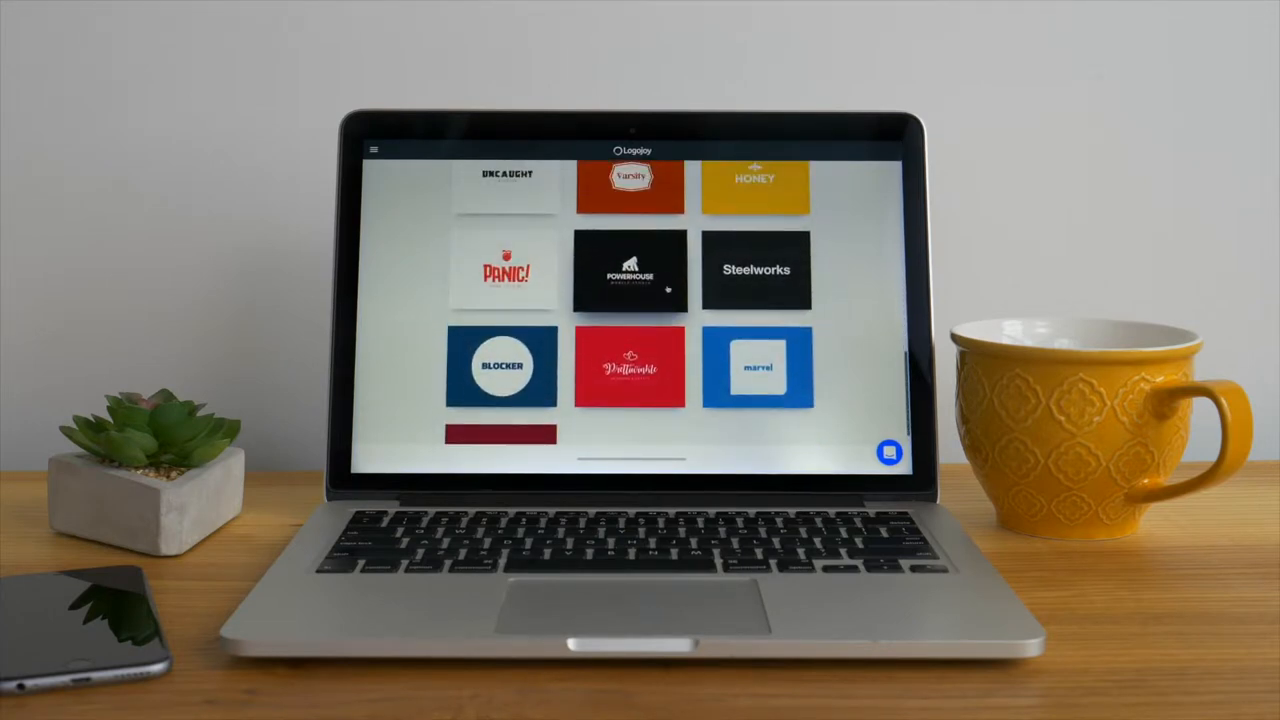
scroll("up", 3)
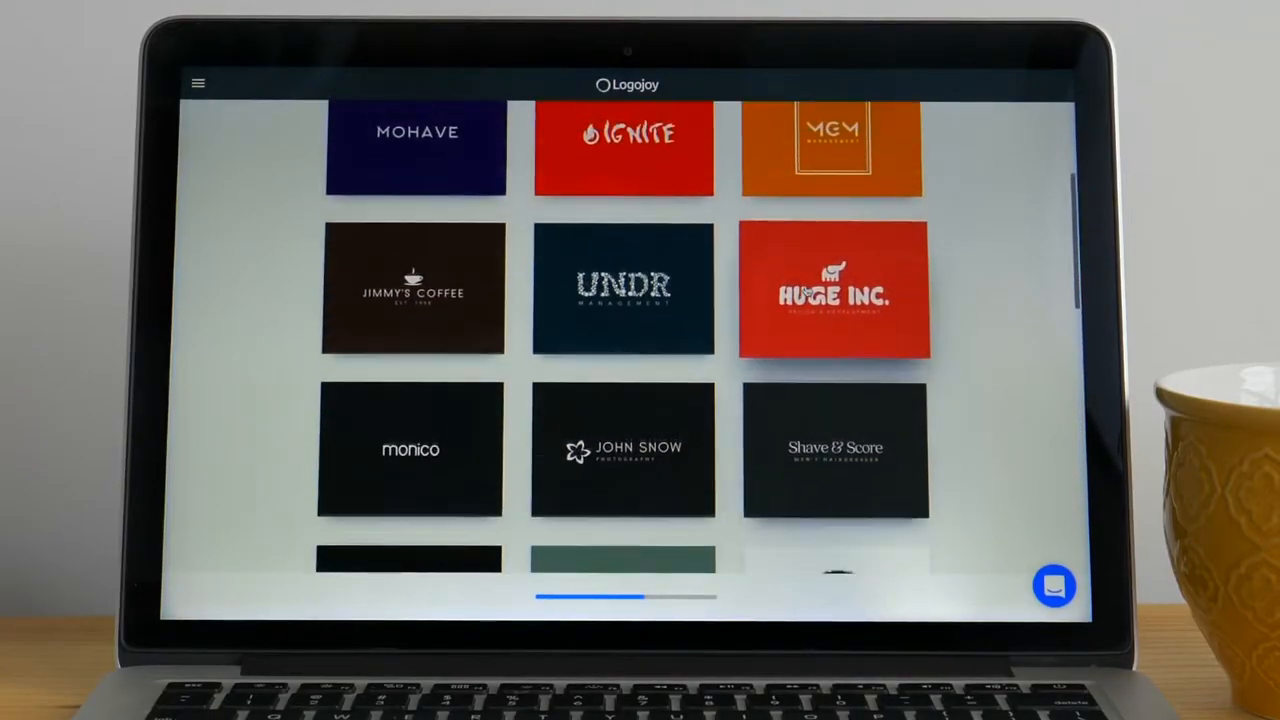
scroll("up", 3)
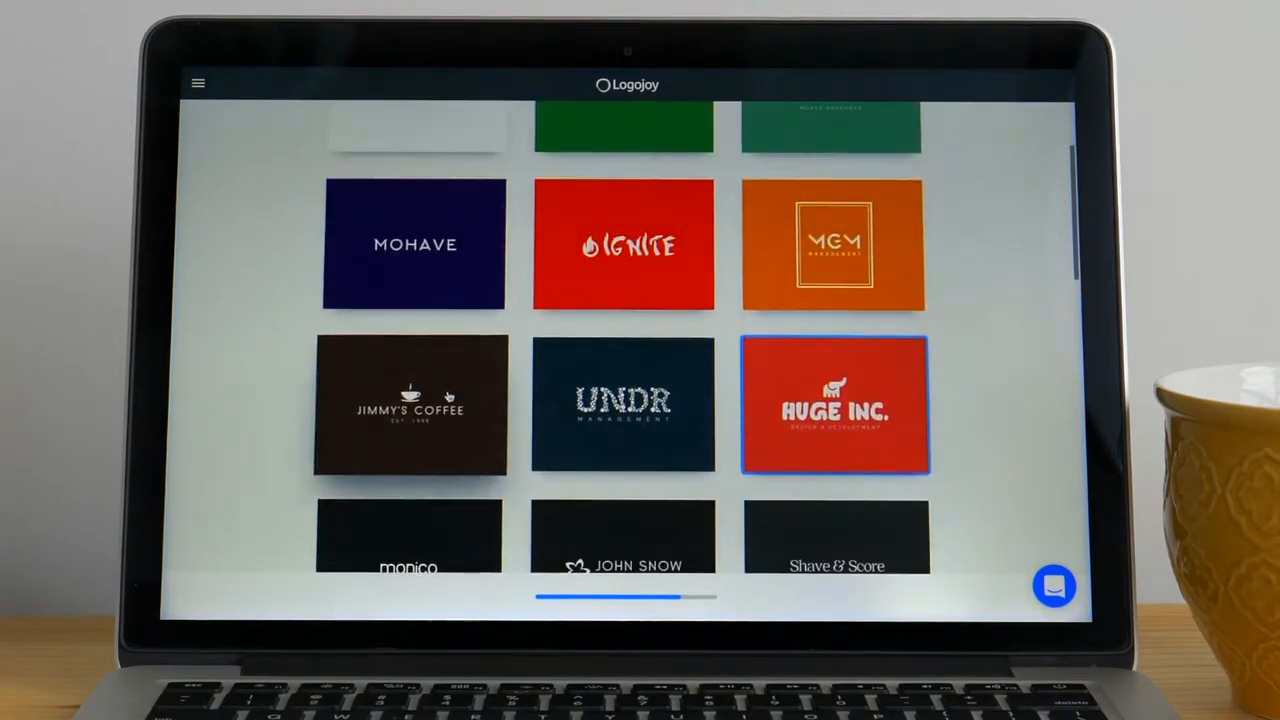
left_click(836, 405)
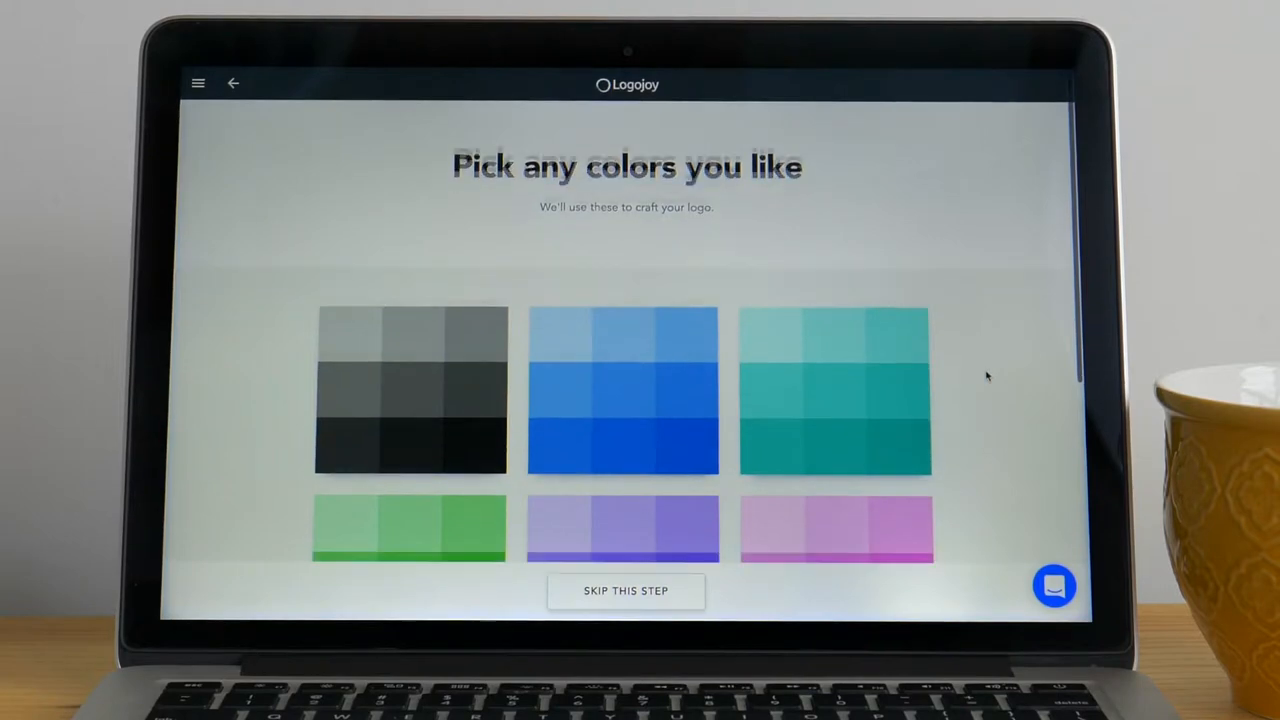
- Pick the orange and yellow palettes as logo colours and continue
scroll("down", 3)
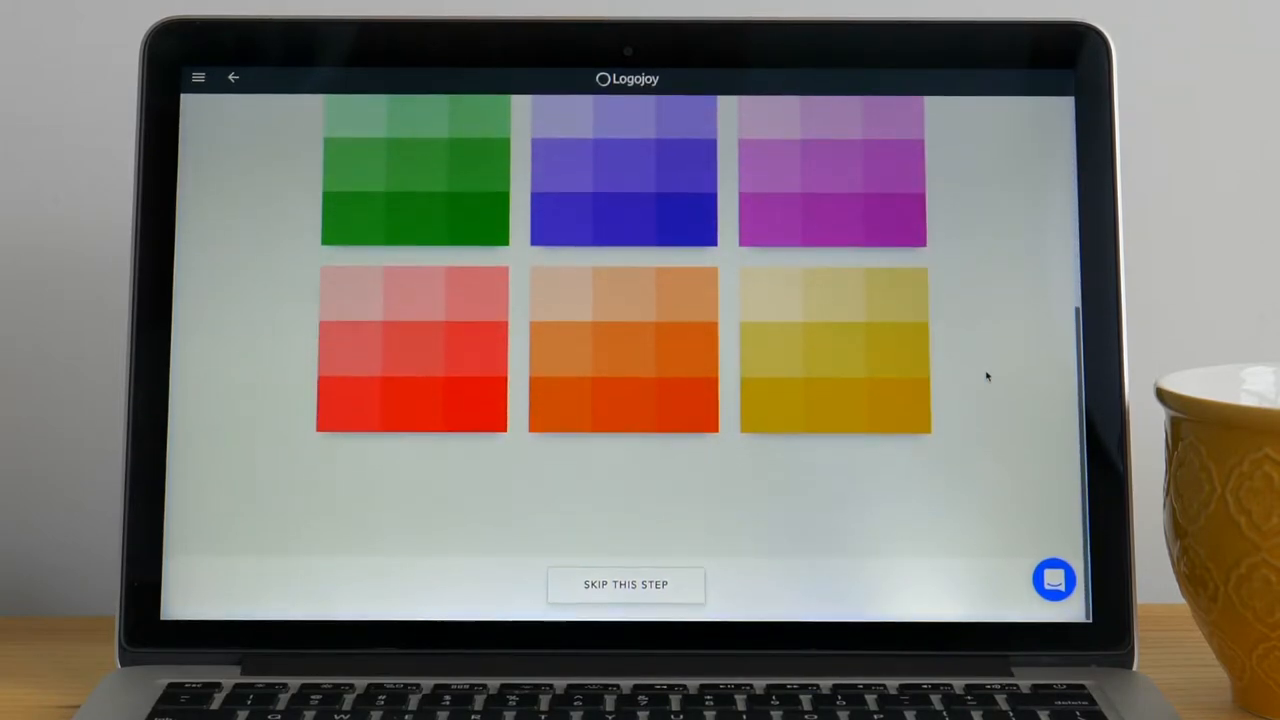
mouse_move(850, 375)
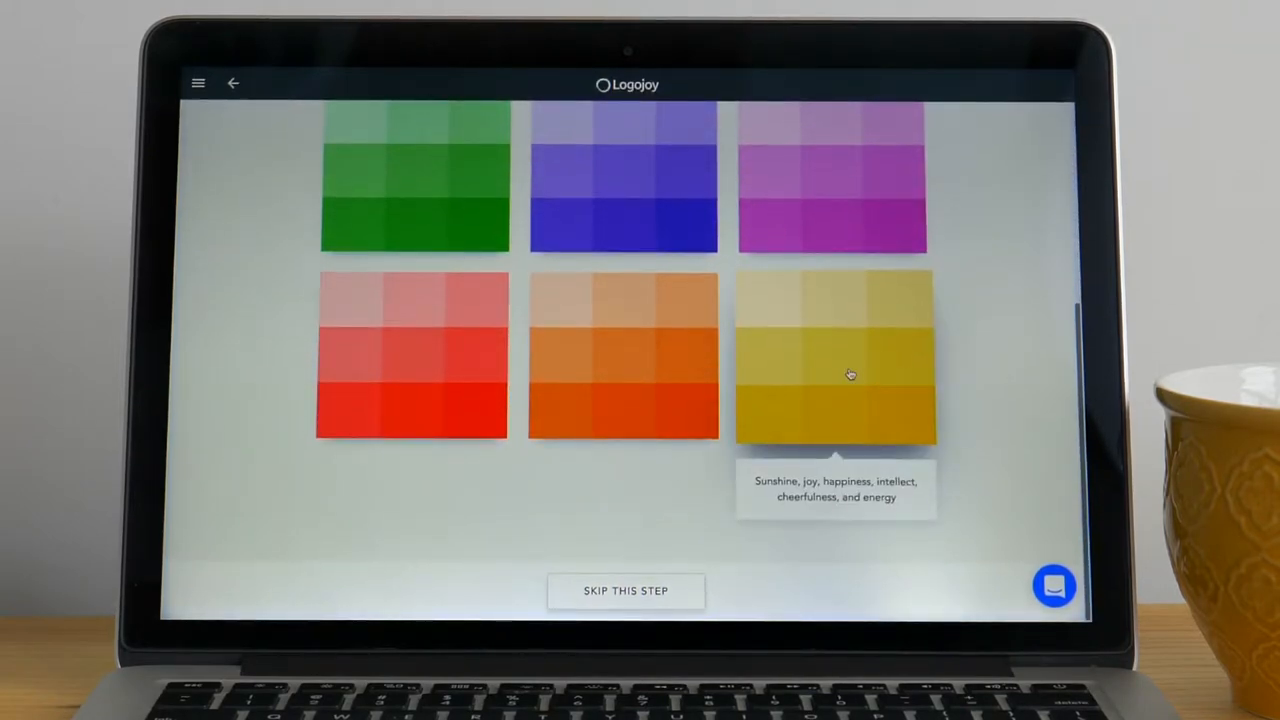
mouse_move(617, 372)
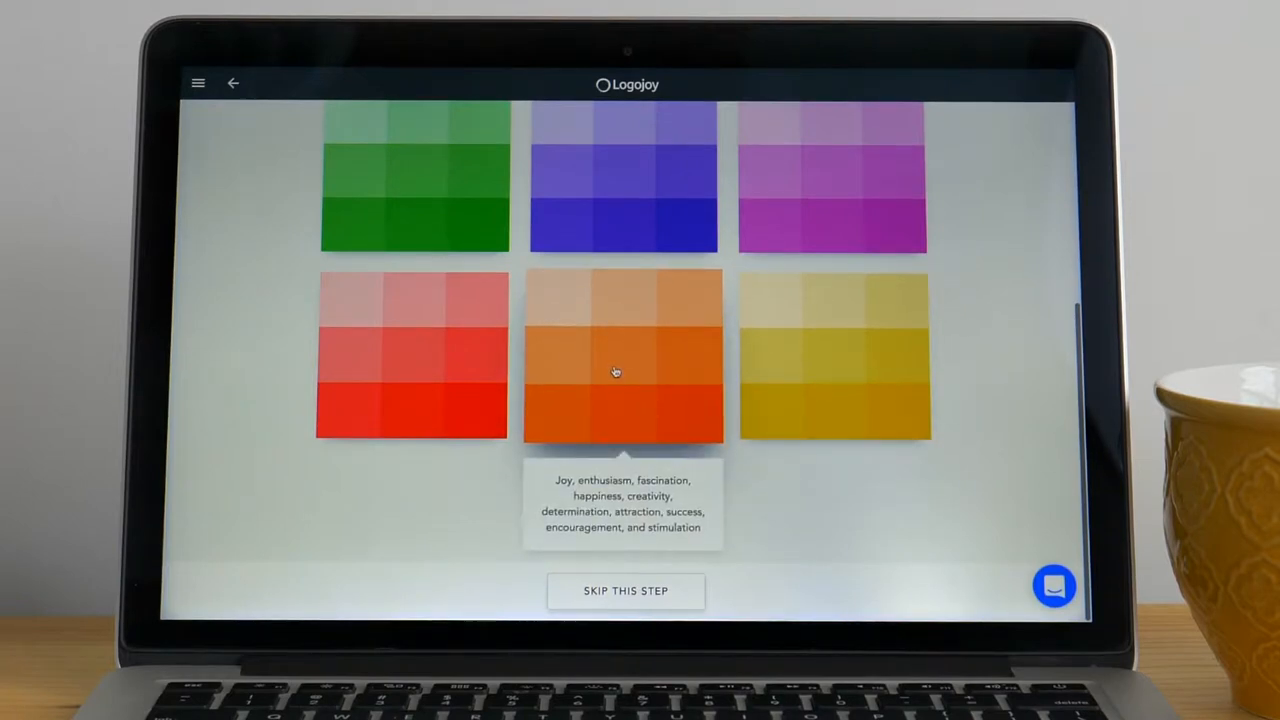
mouse_move(412, 360)
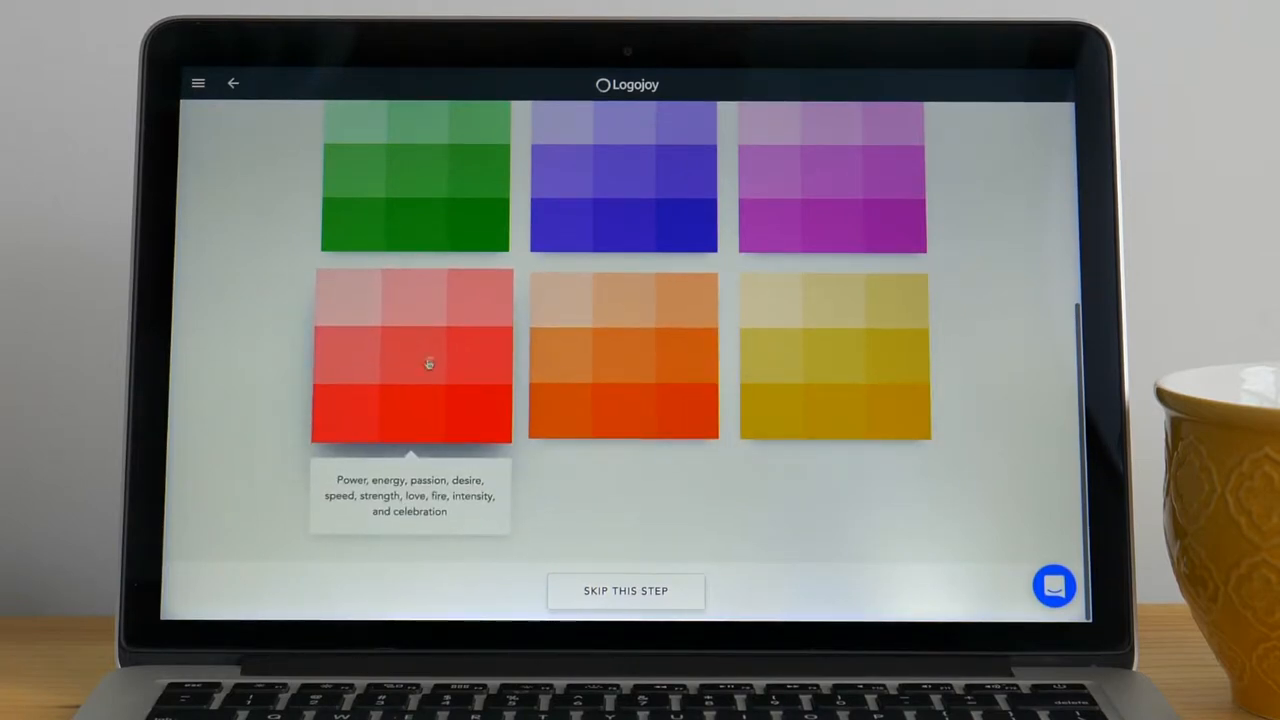
mouse_move(413, 180)
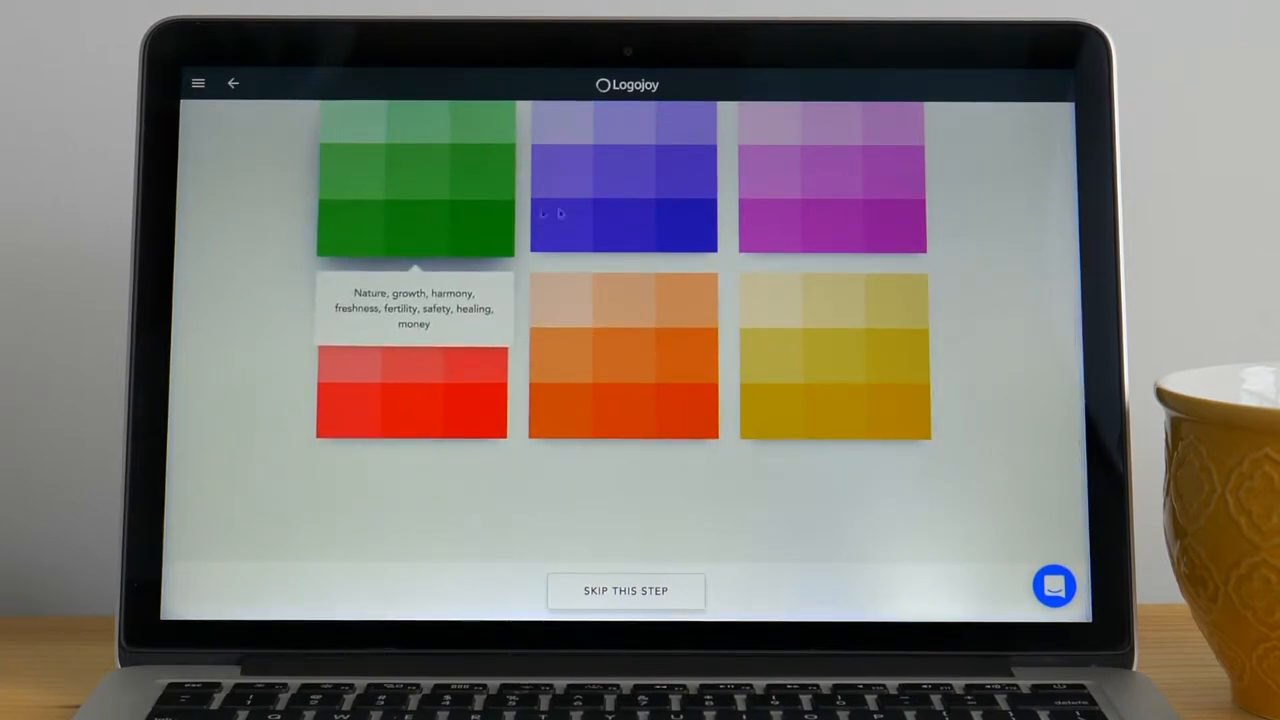
mouse_move(820, 216)
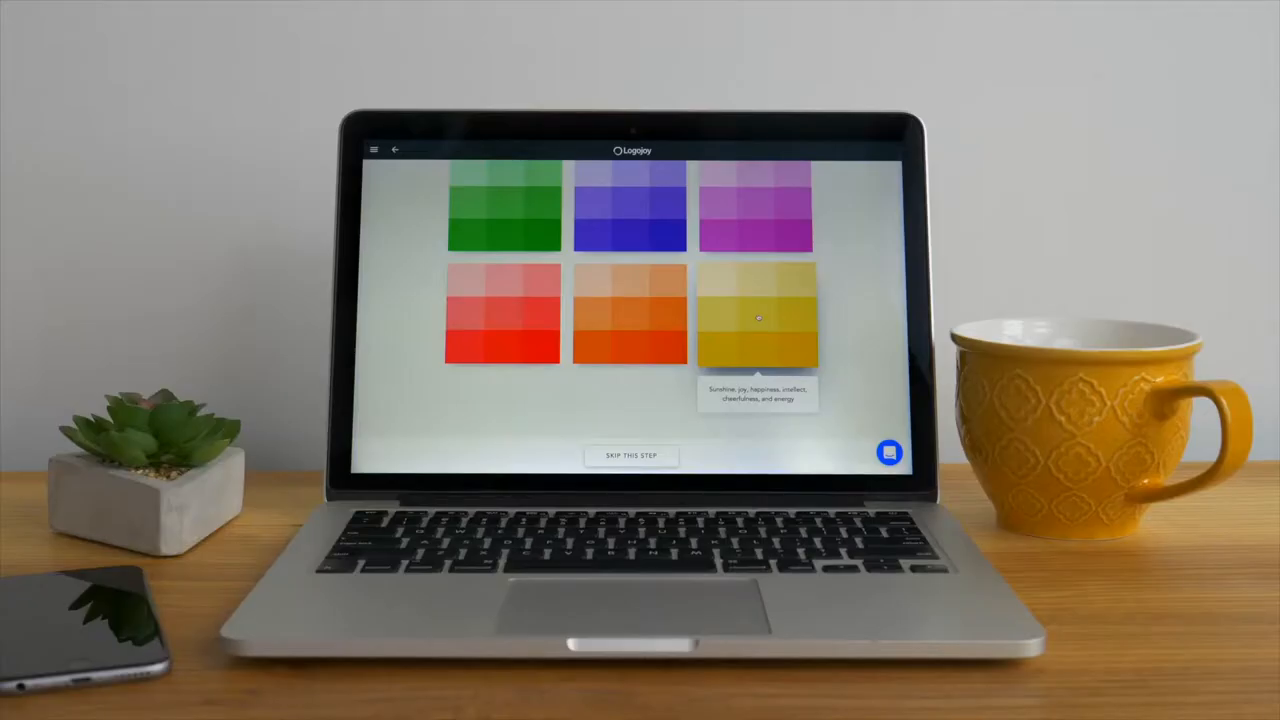
left_click(631, 313)
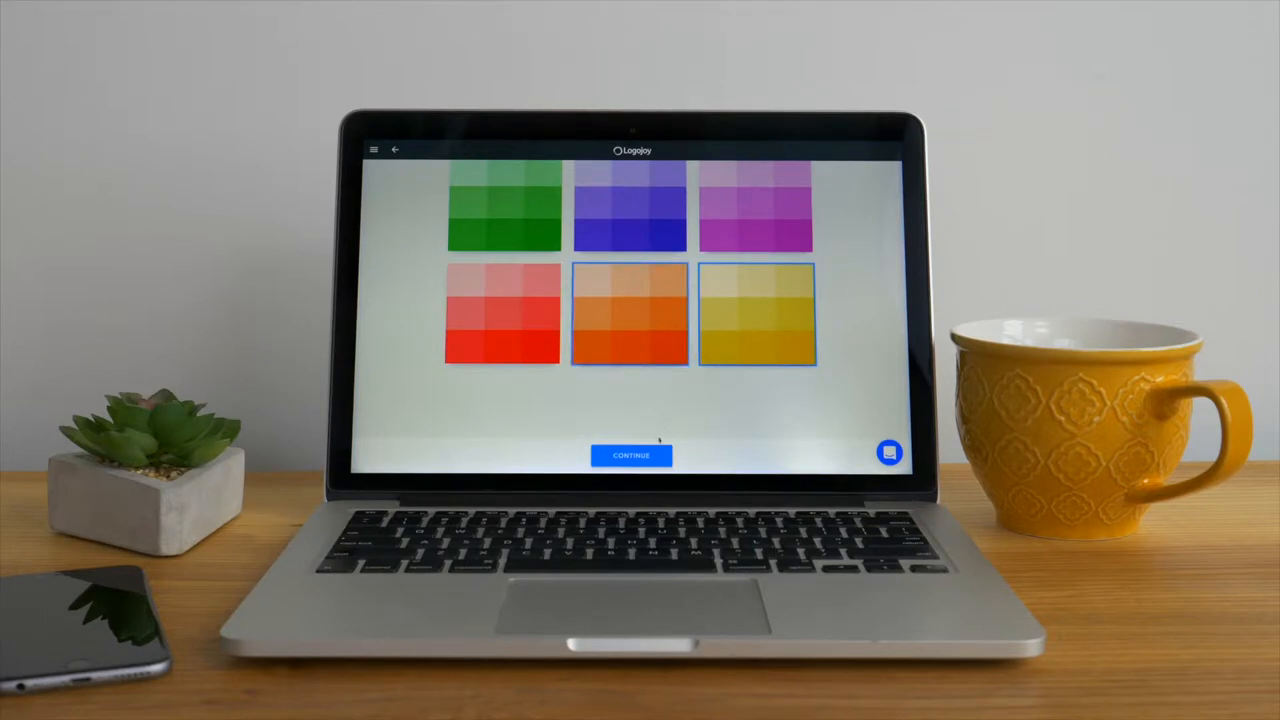
left_click(631, 455)
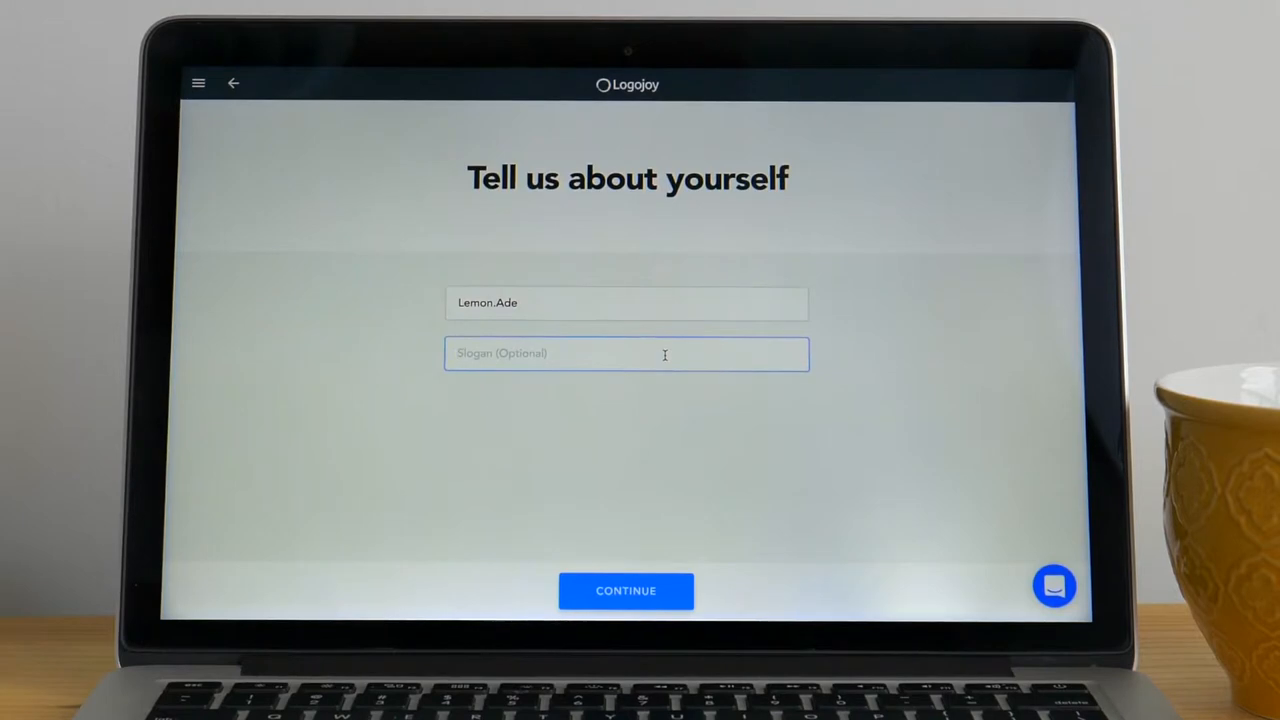
- Enter 'Freshly Squeezed' as the slogan and submit the business details
type("Design Studi")
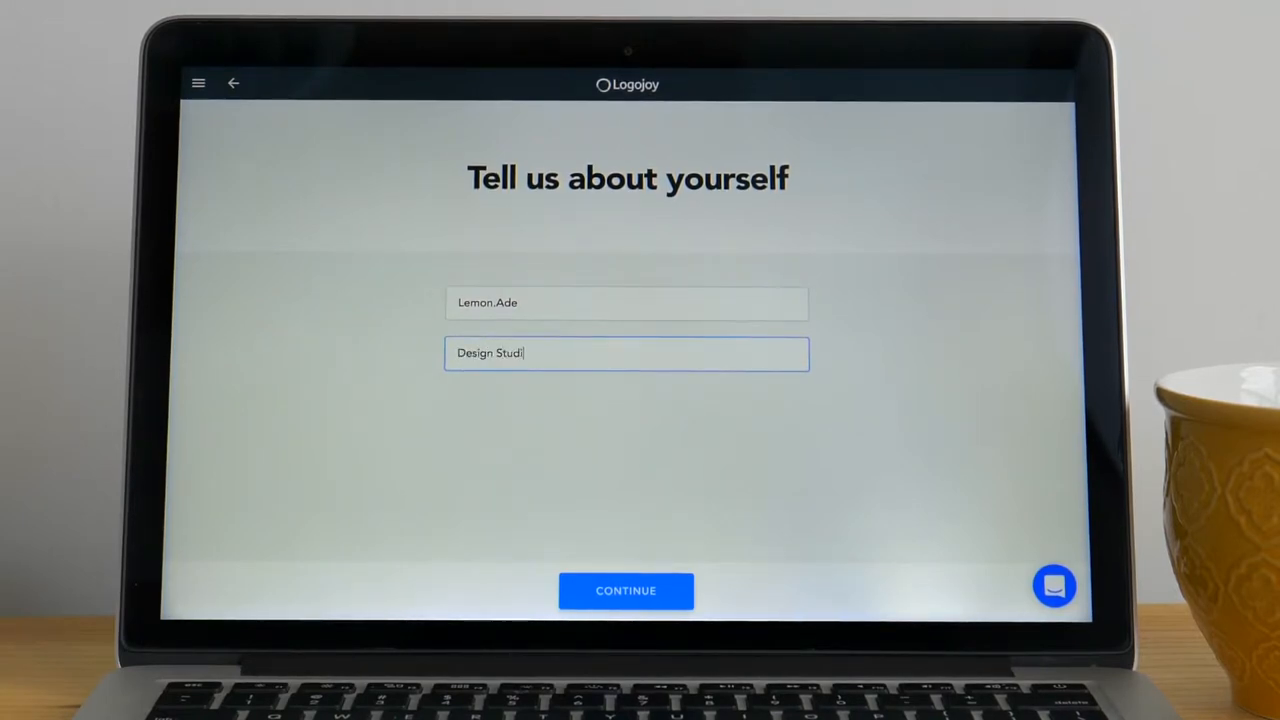
key("backspace")
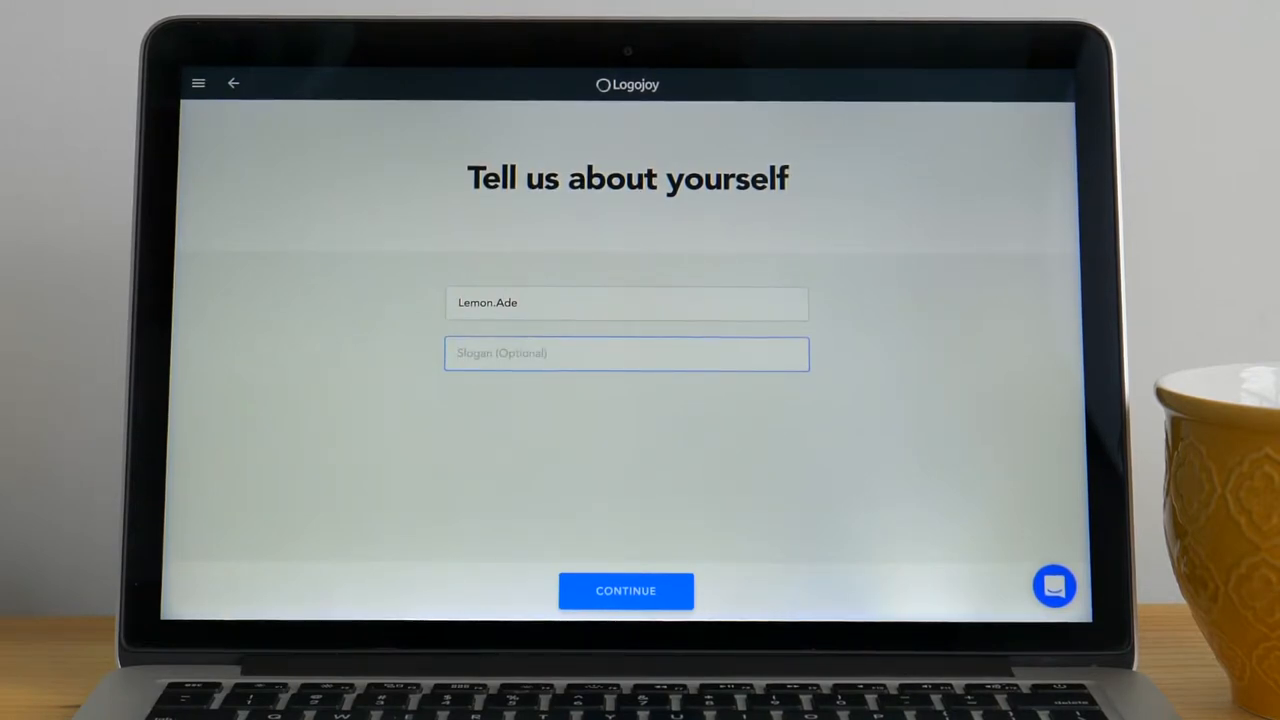
type("Fresh")
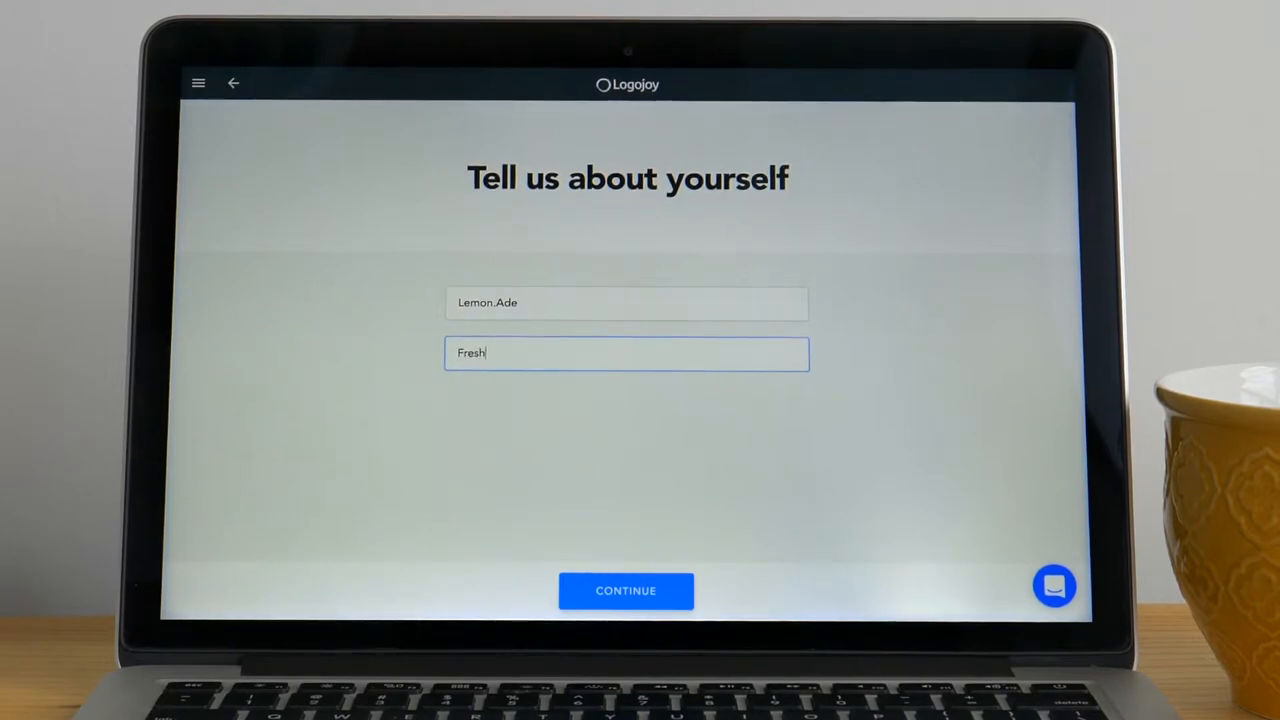
type("ly Squee")
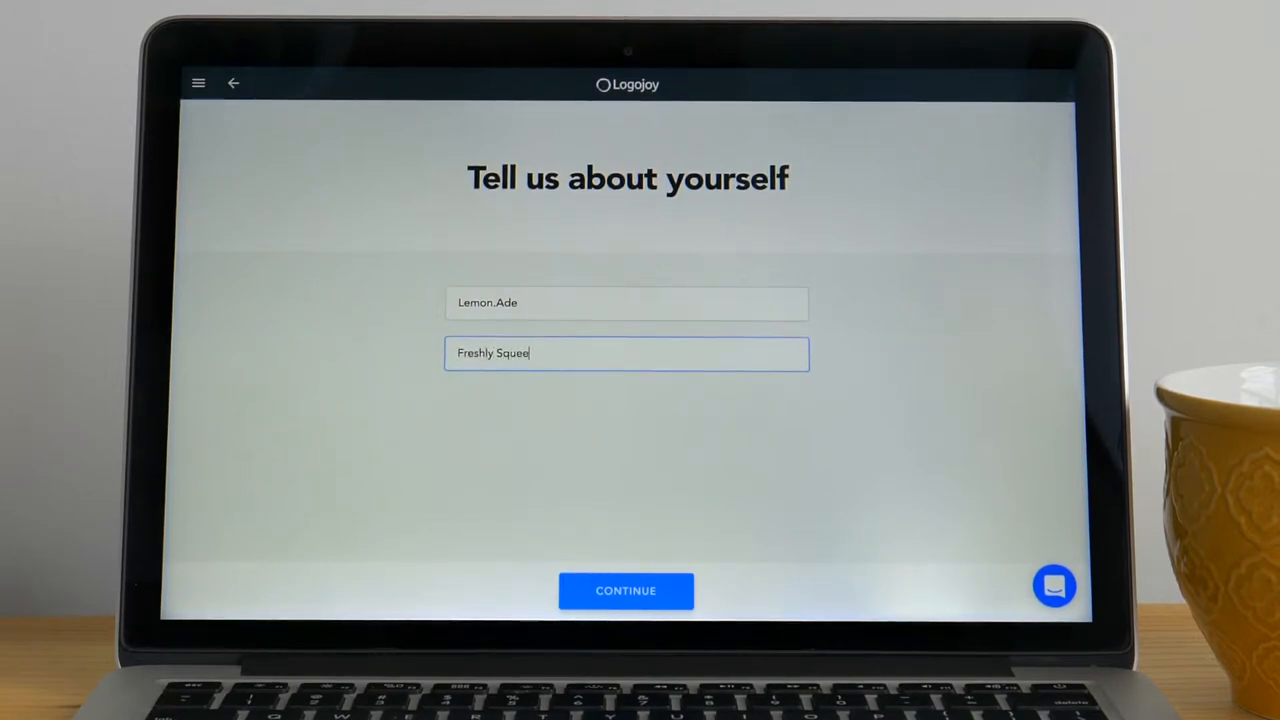
type("zed")
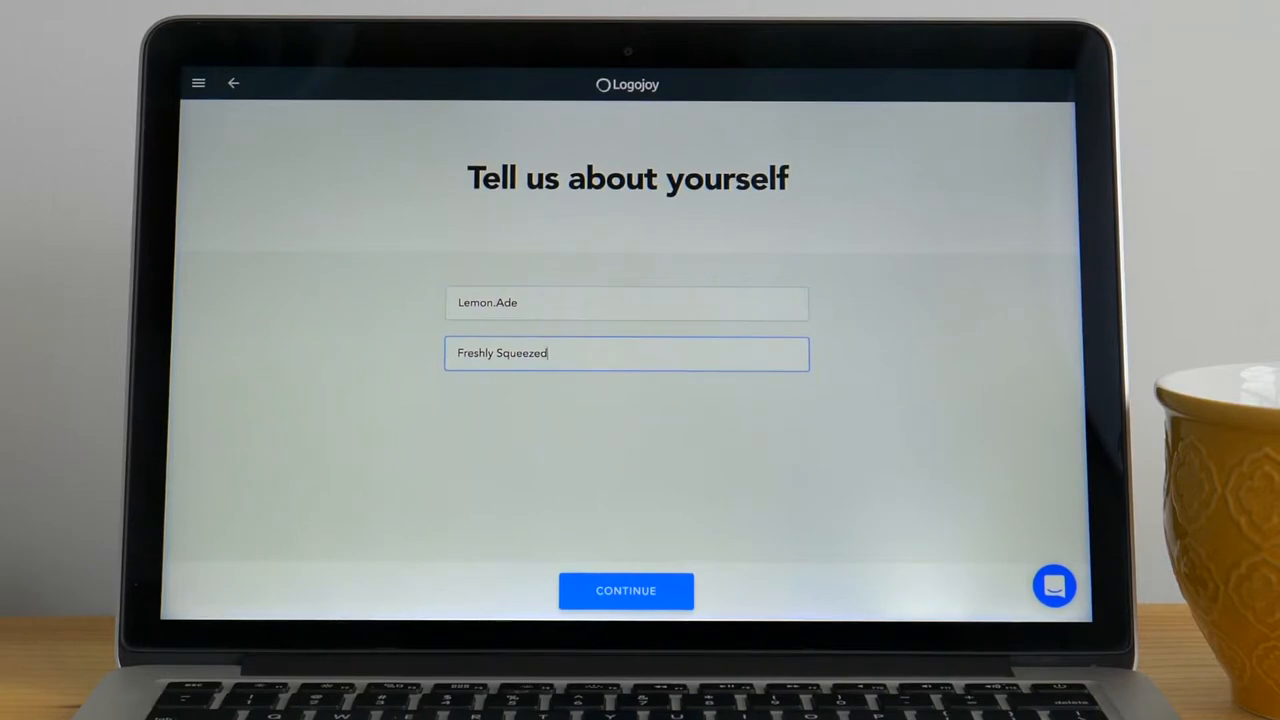
left_click(626, 590)
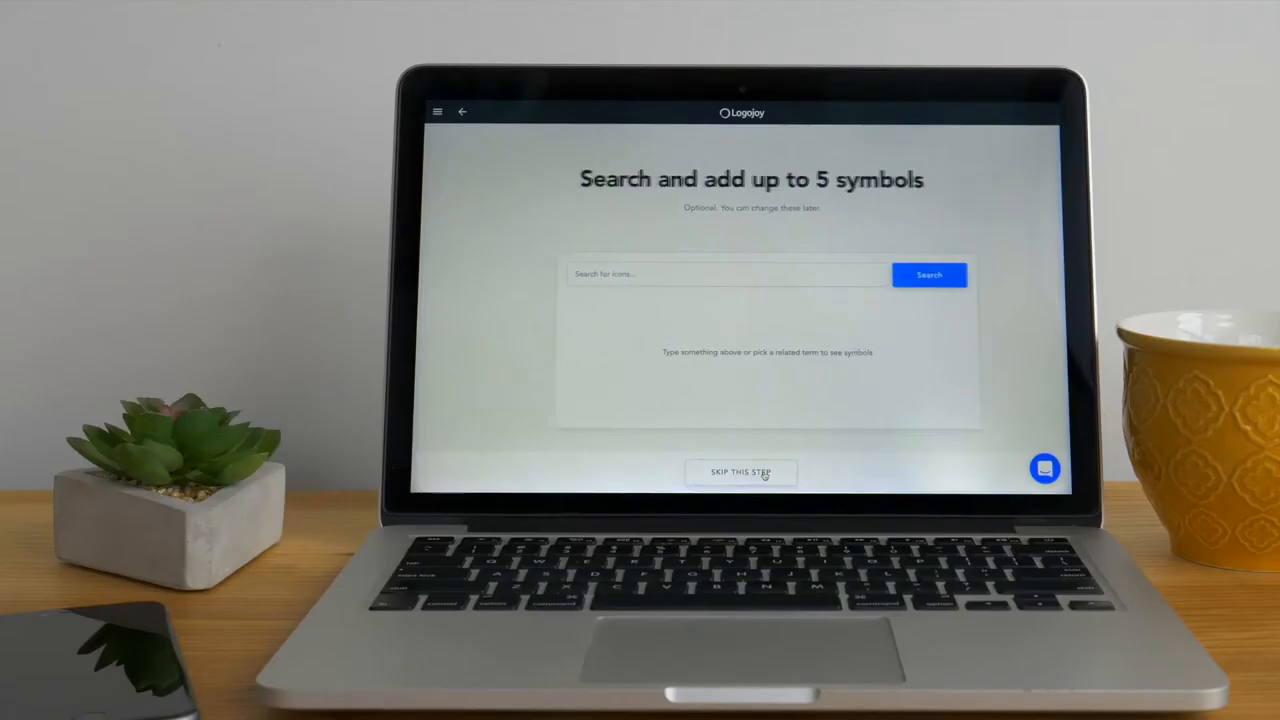
- Search 'Lemon' symbols, add lemon icons, and generate the logos
left_click(707, 274)
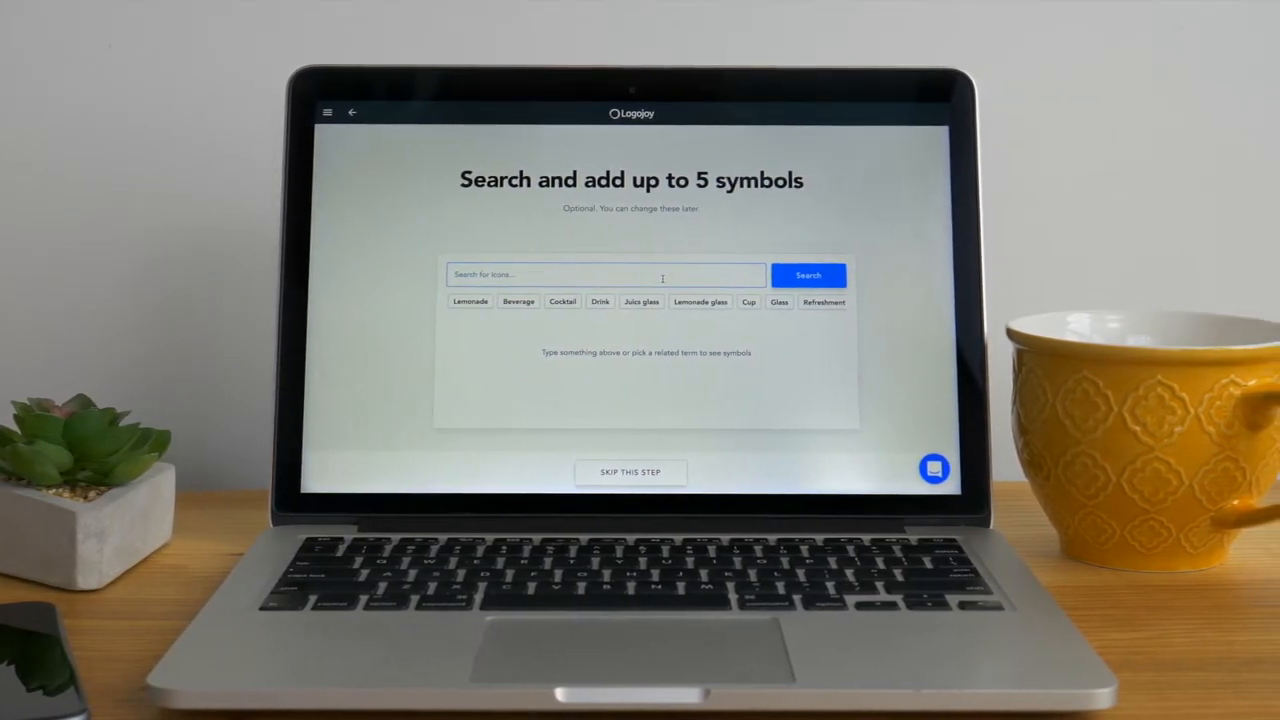
type("Lem")
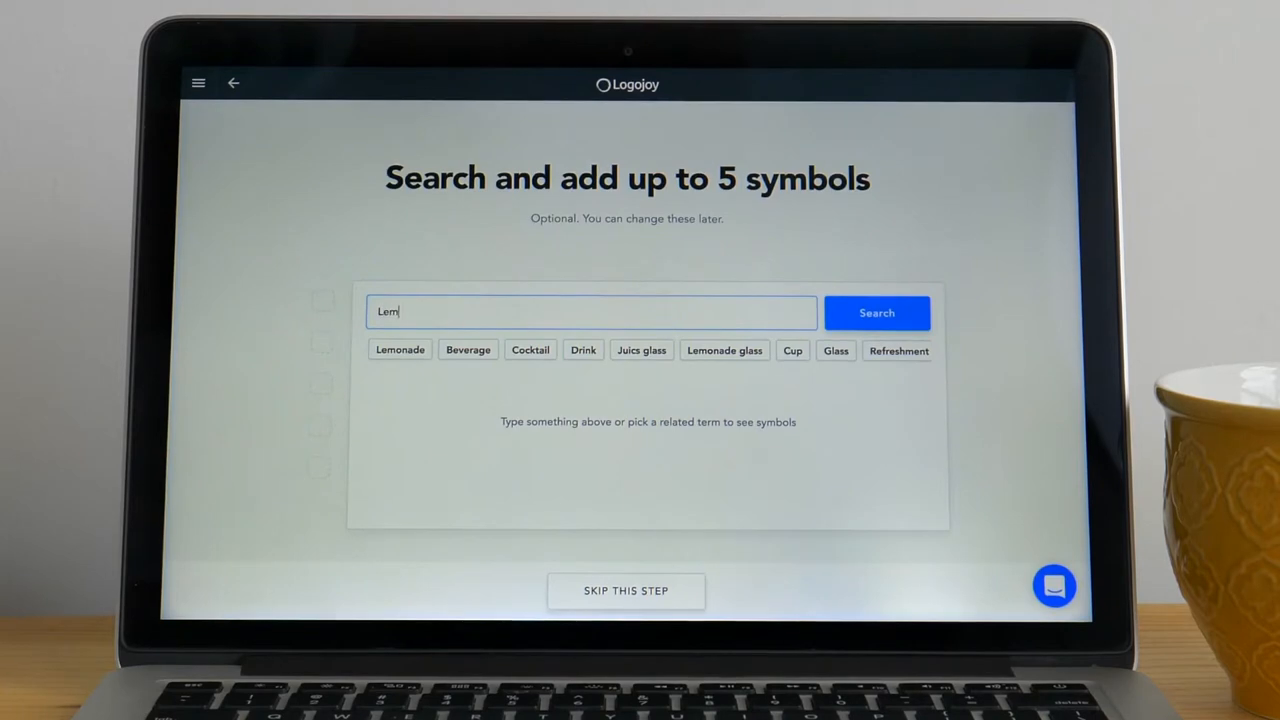
left_click(876, 312)
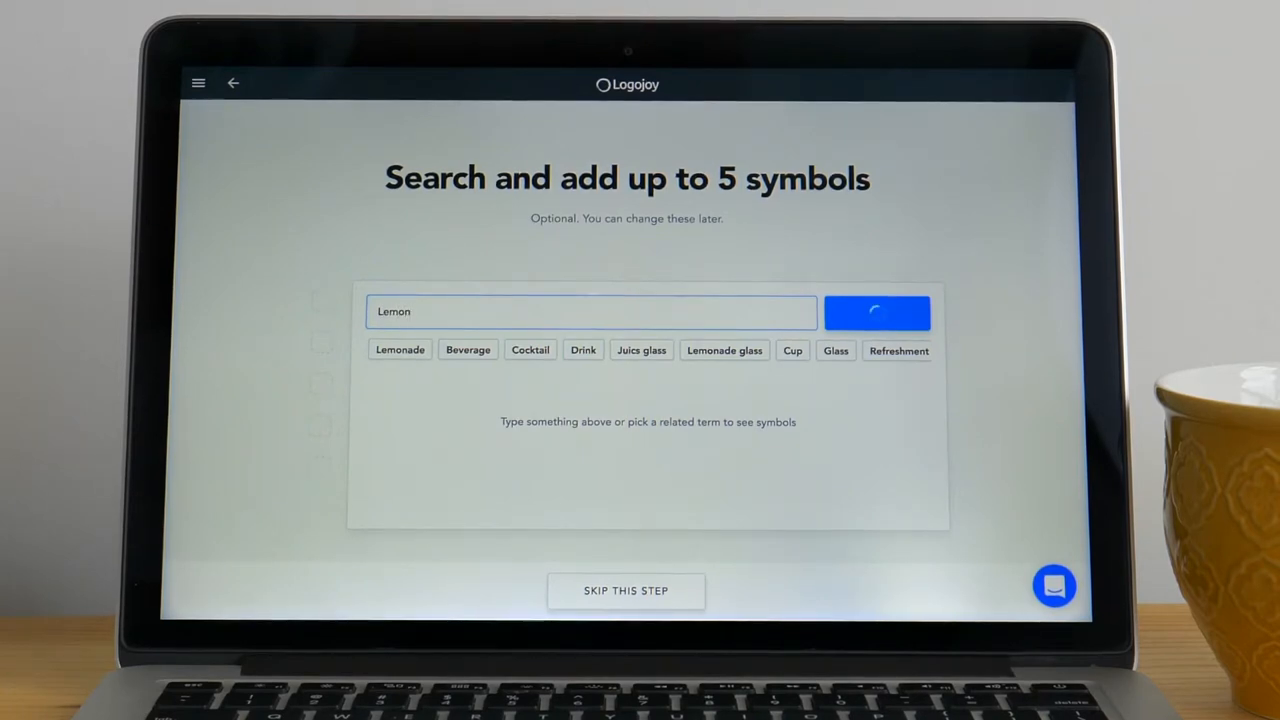
left_click(876, 312)
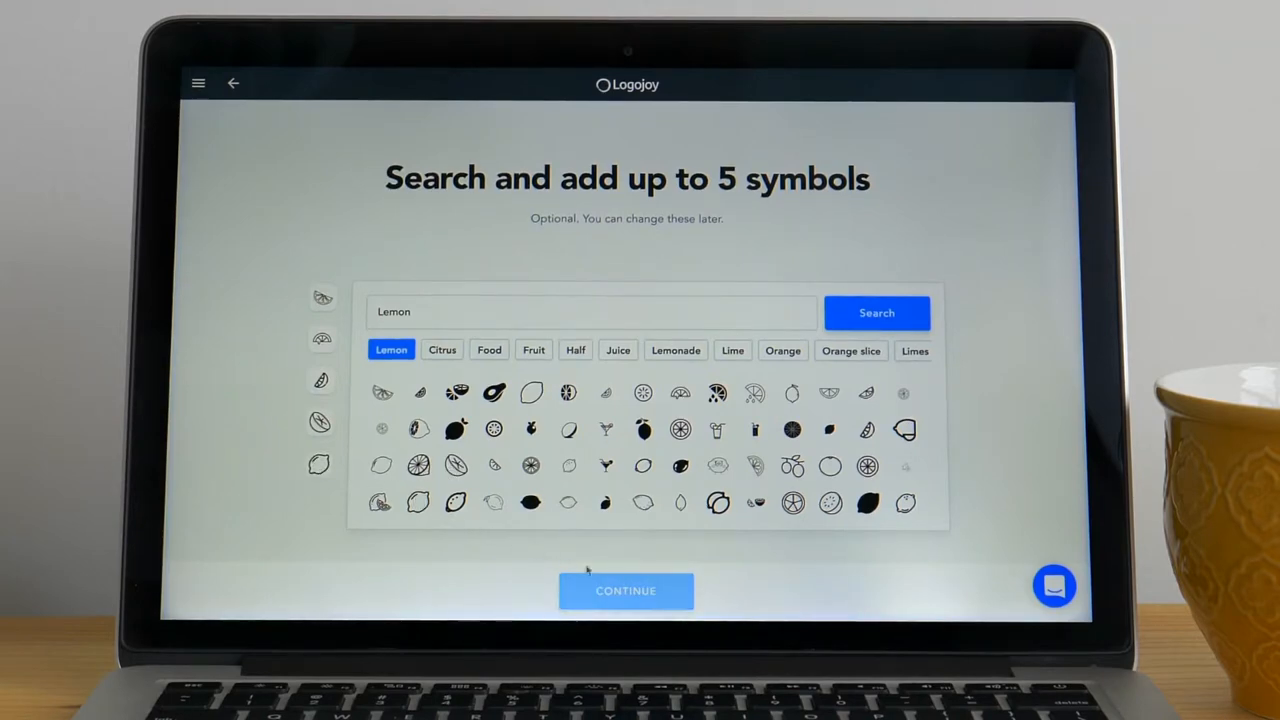
left_click(625, 590)
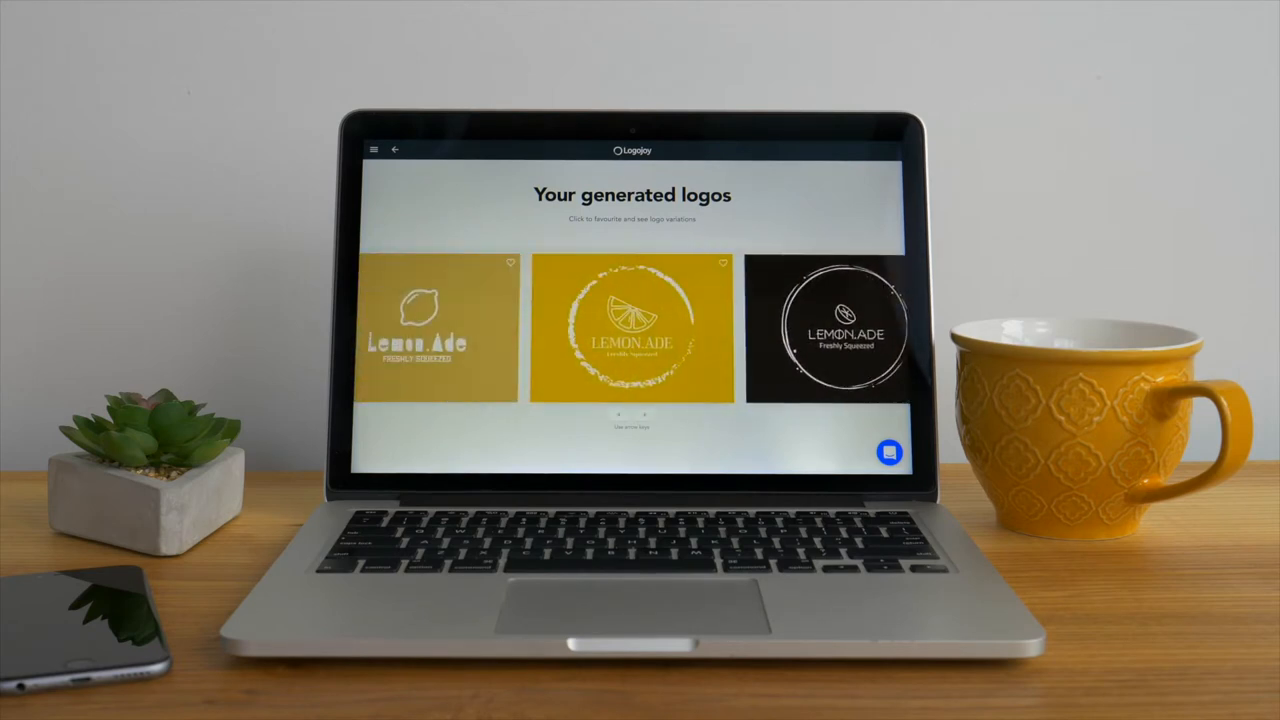
- Favourite the yellow lemon-slice LEMON.ADE logo and open it in the editor
left_click(632, 330)
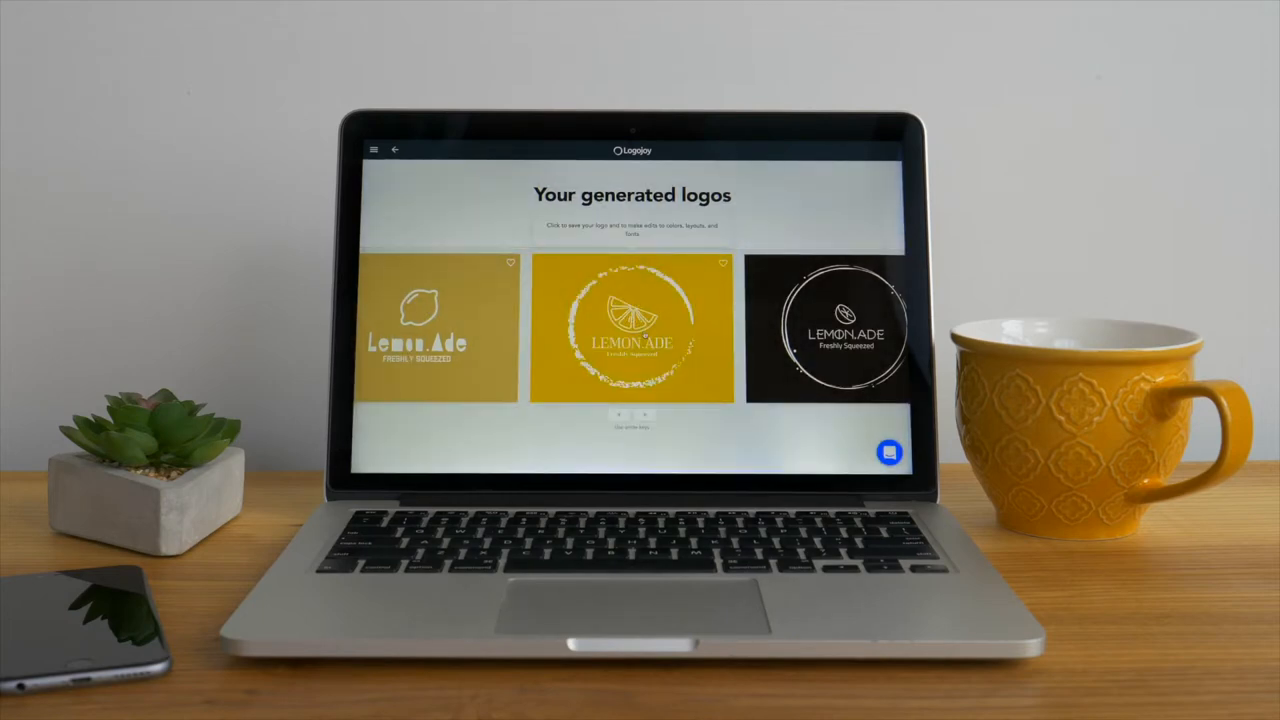
left_click(632, 328)
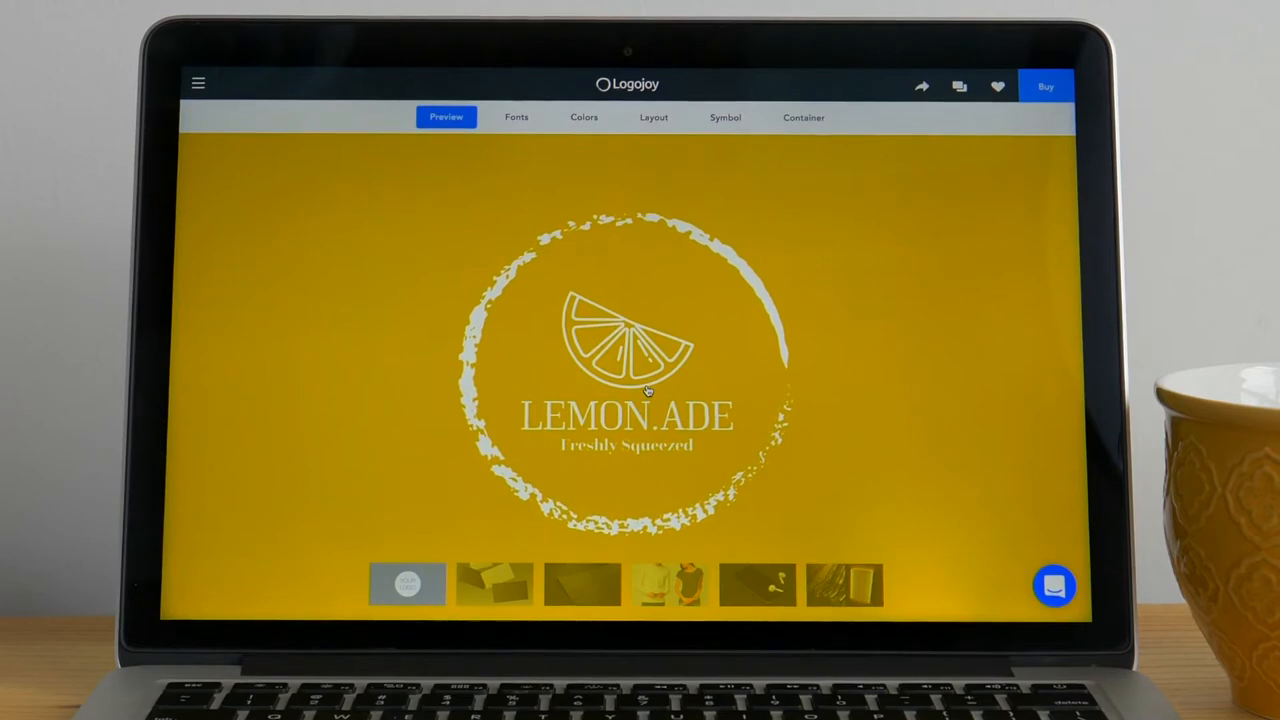
- Preview the logo on business card, dark paper, shirt and other mock-ups
left_click(494, 583)
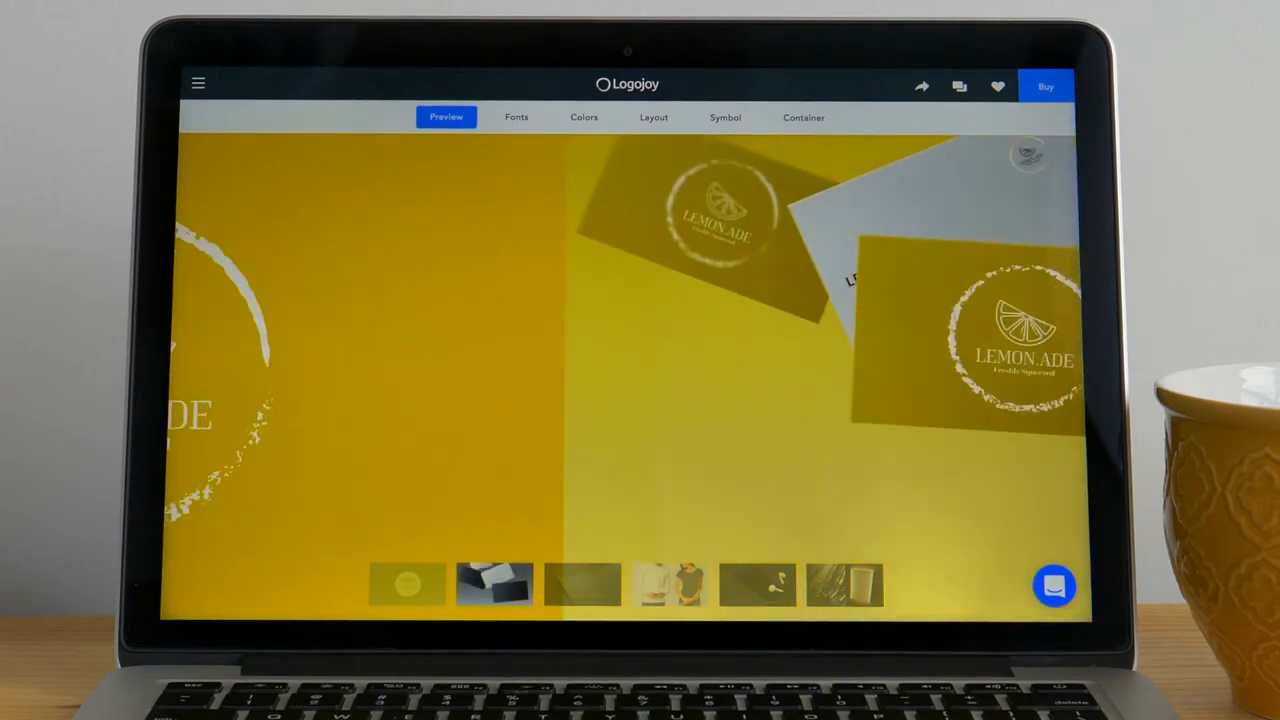
left_click(494, 584)
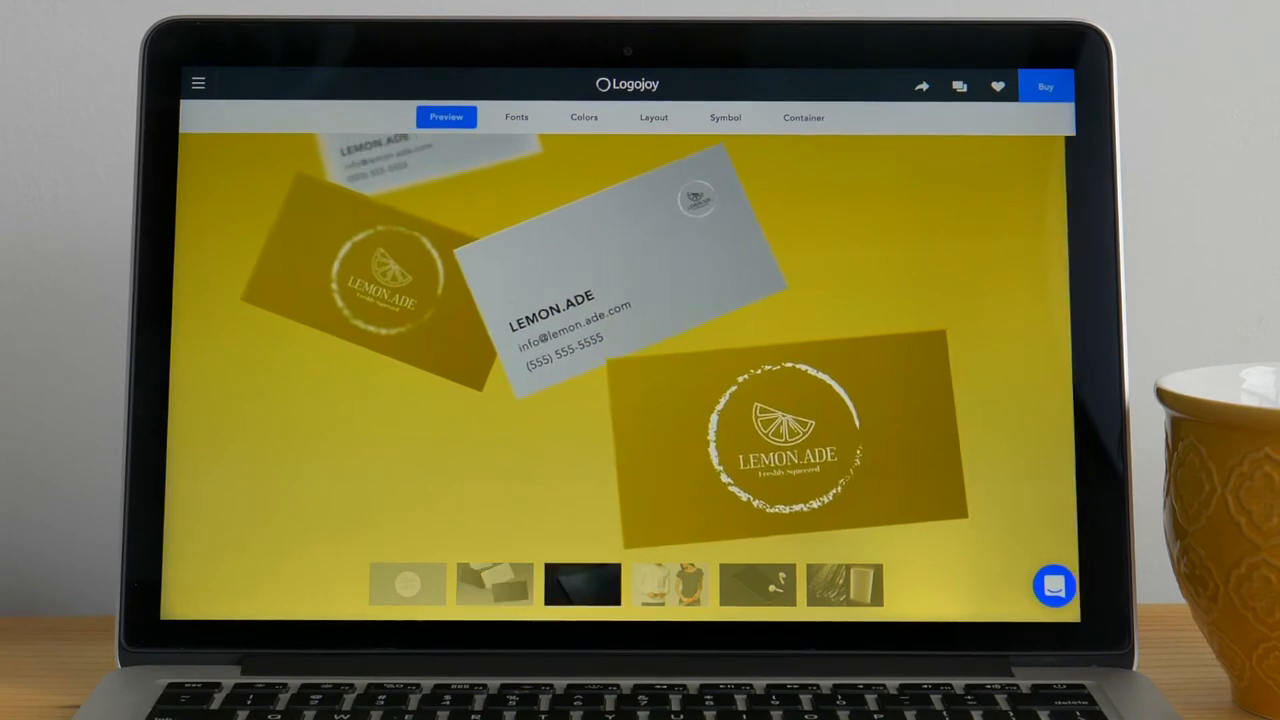
left_click(581, 584)
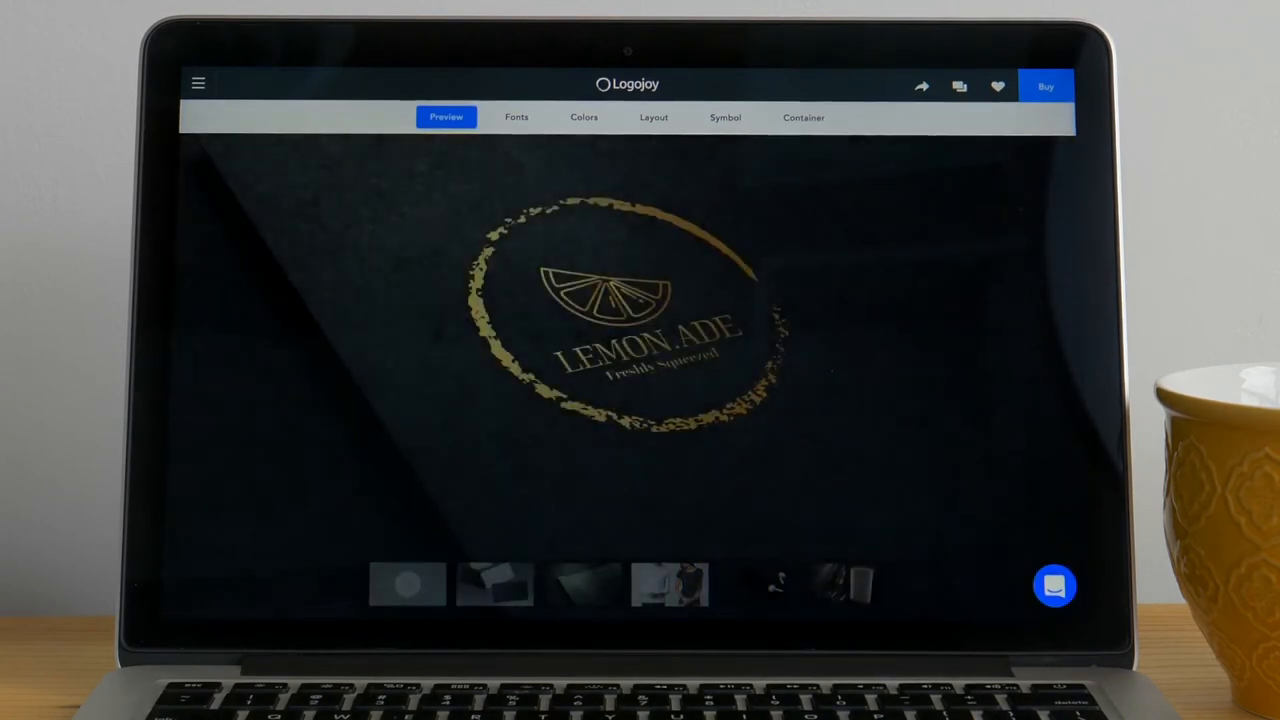
left_click(670, 585)
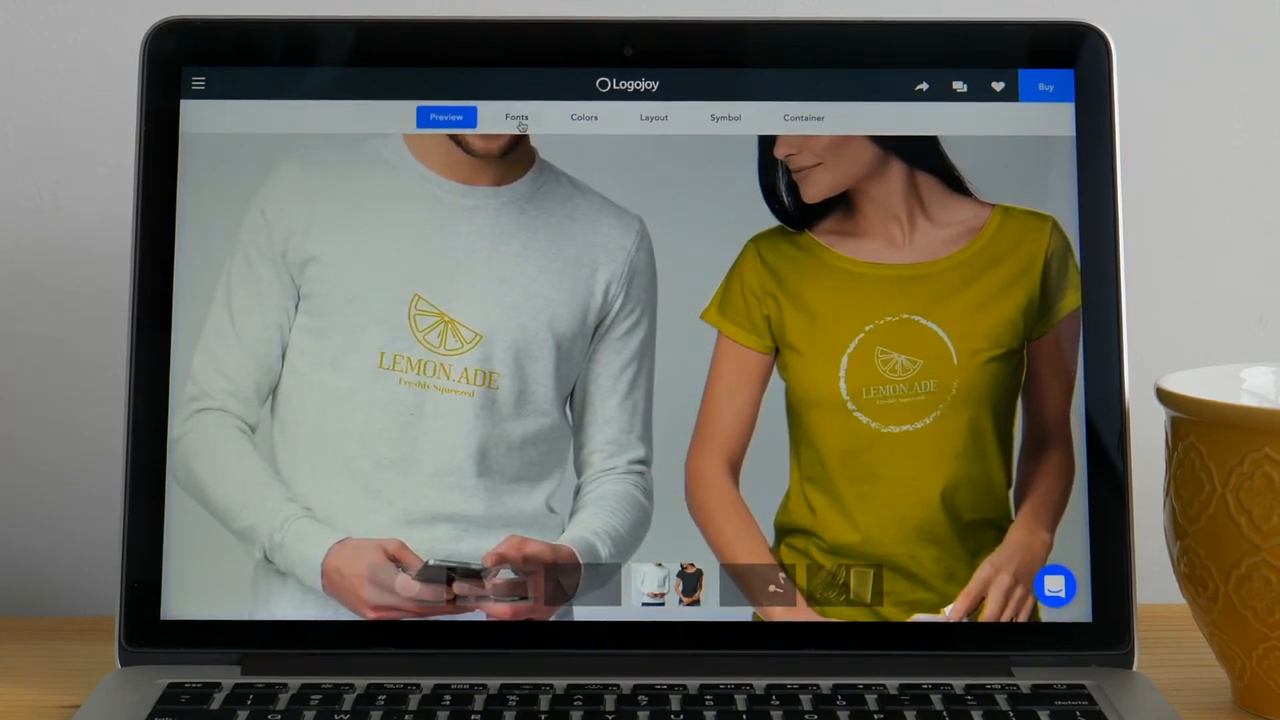
mouse_move(587, 124)
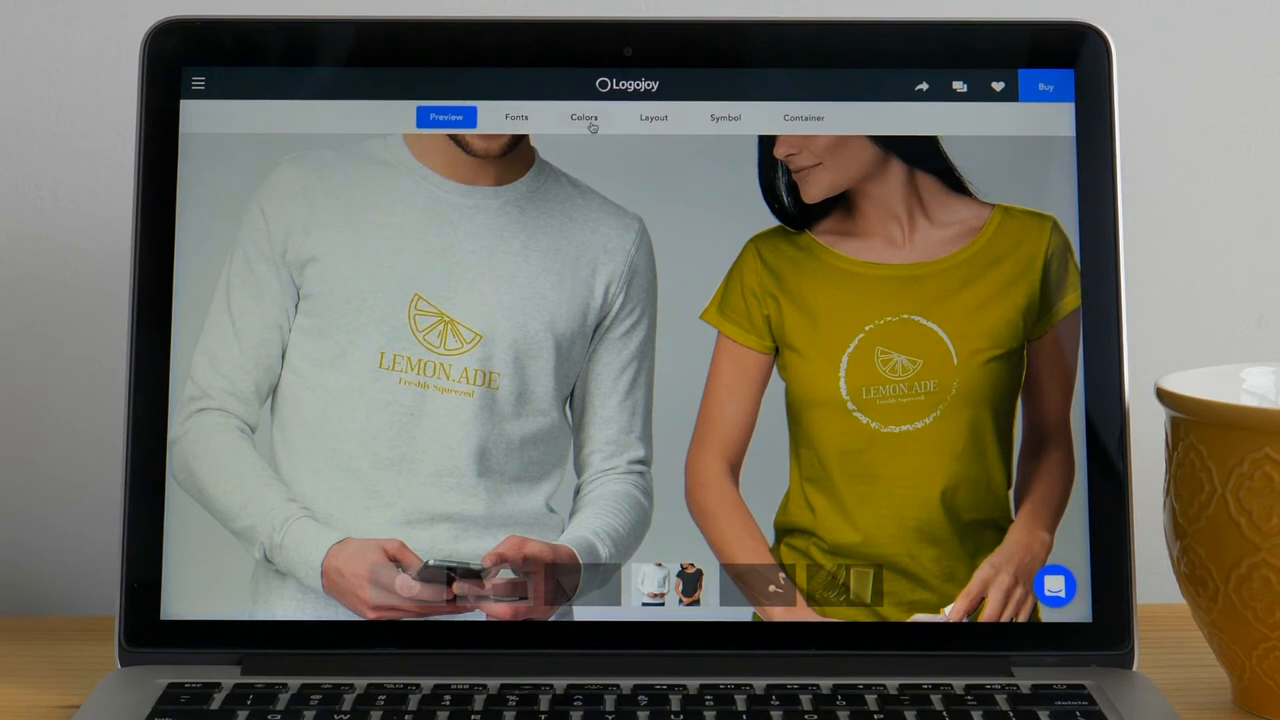
mouse_move(640, 128)
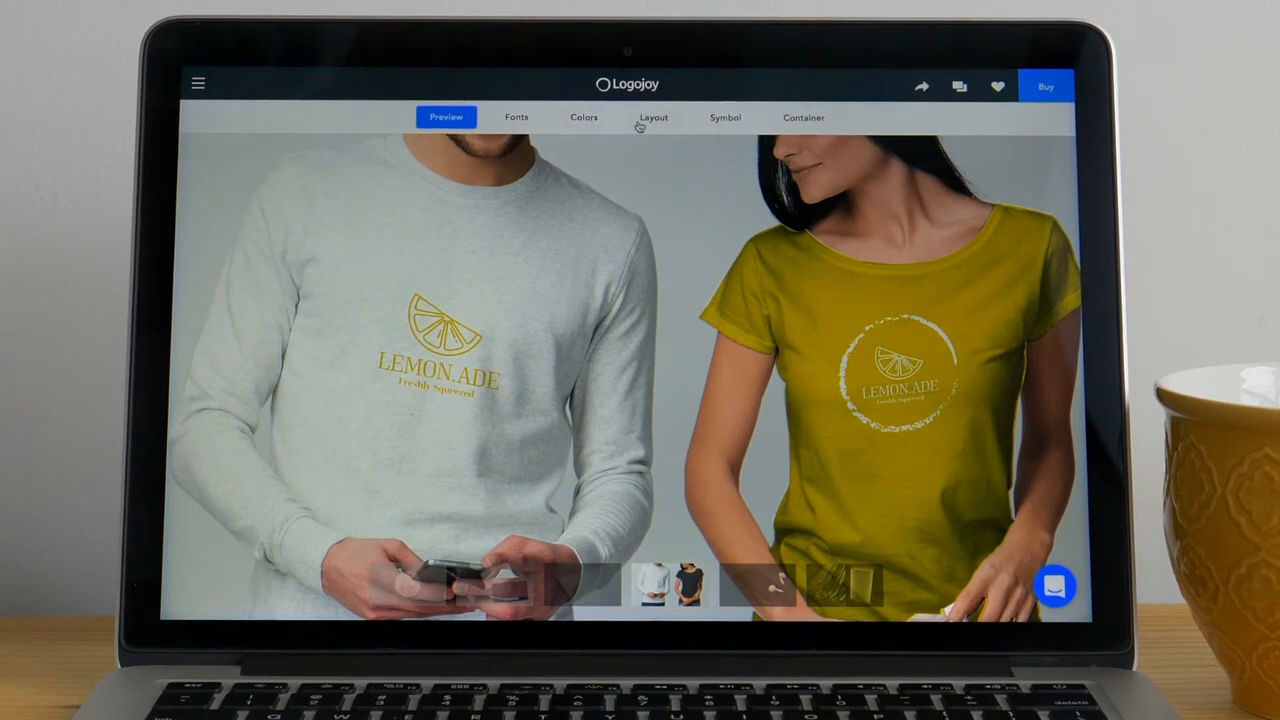
mouse_move(742, 128)
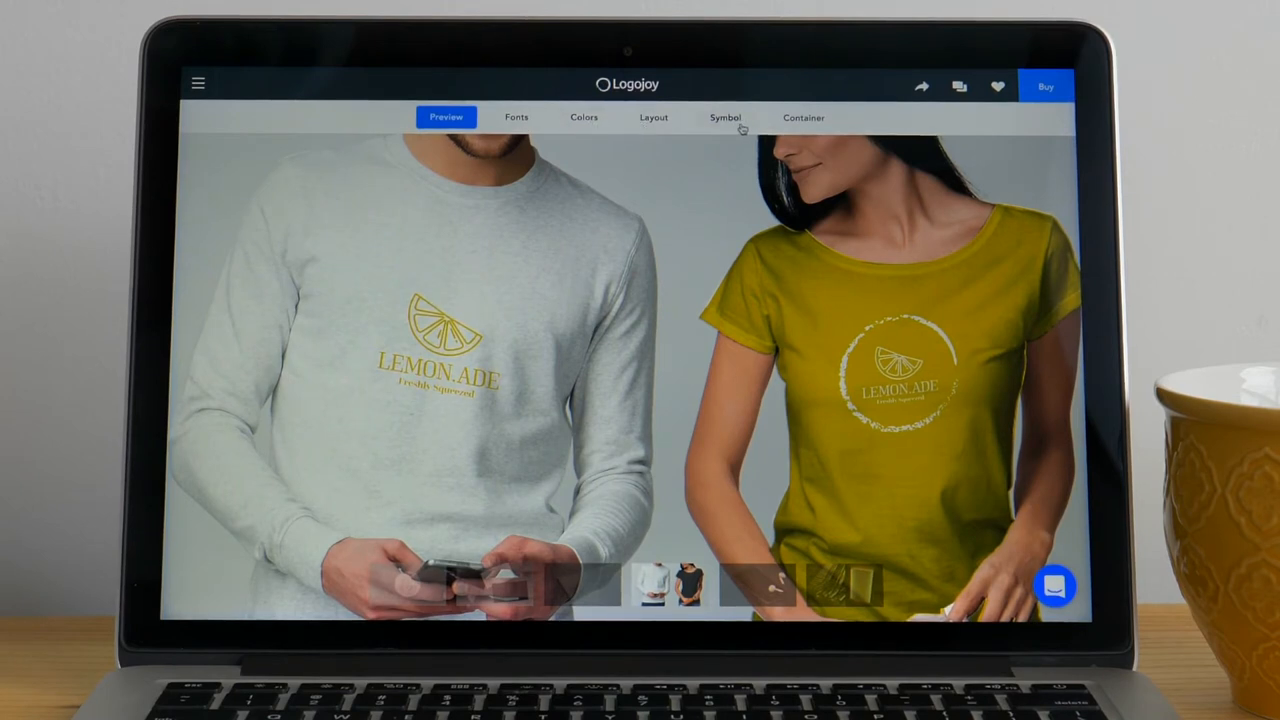